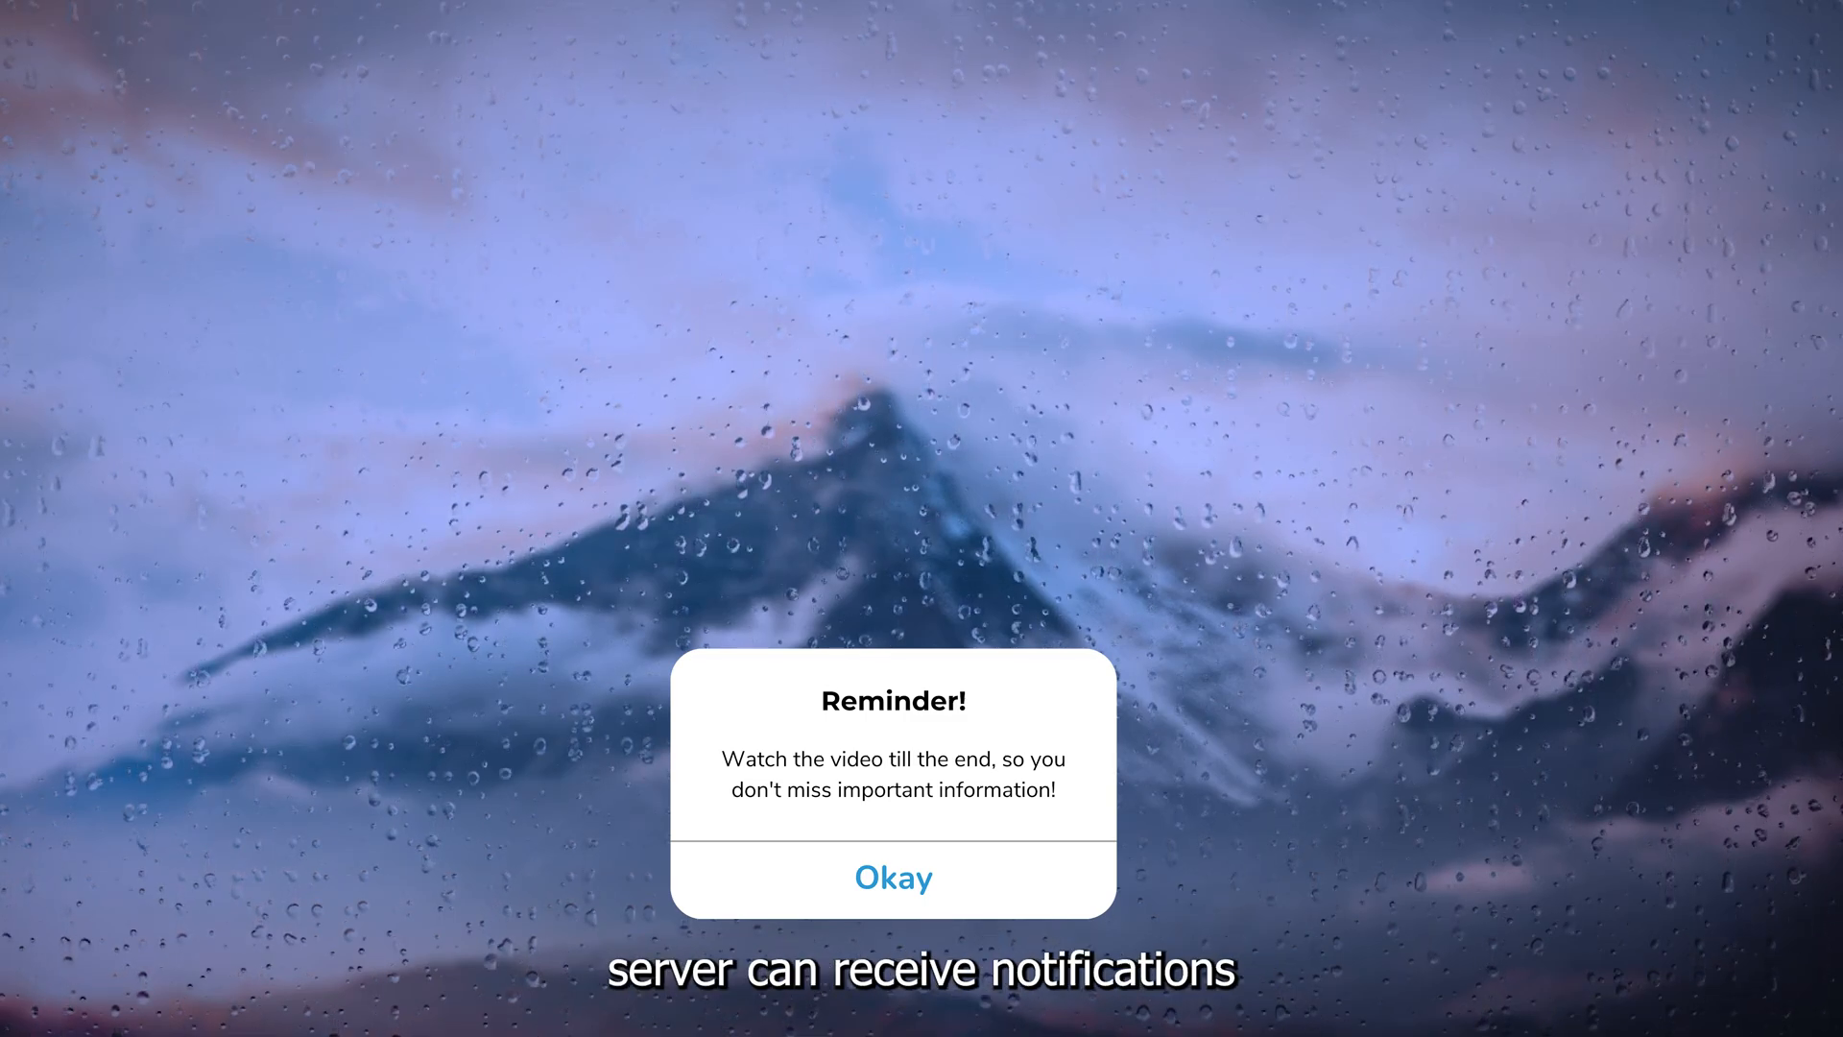
Show the Test 1 server's #general channel in Discord.
click(891, 877)
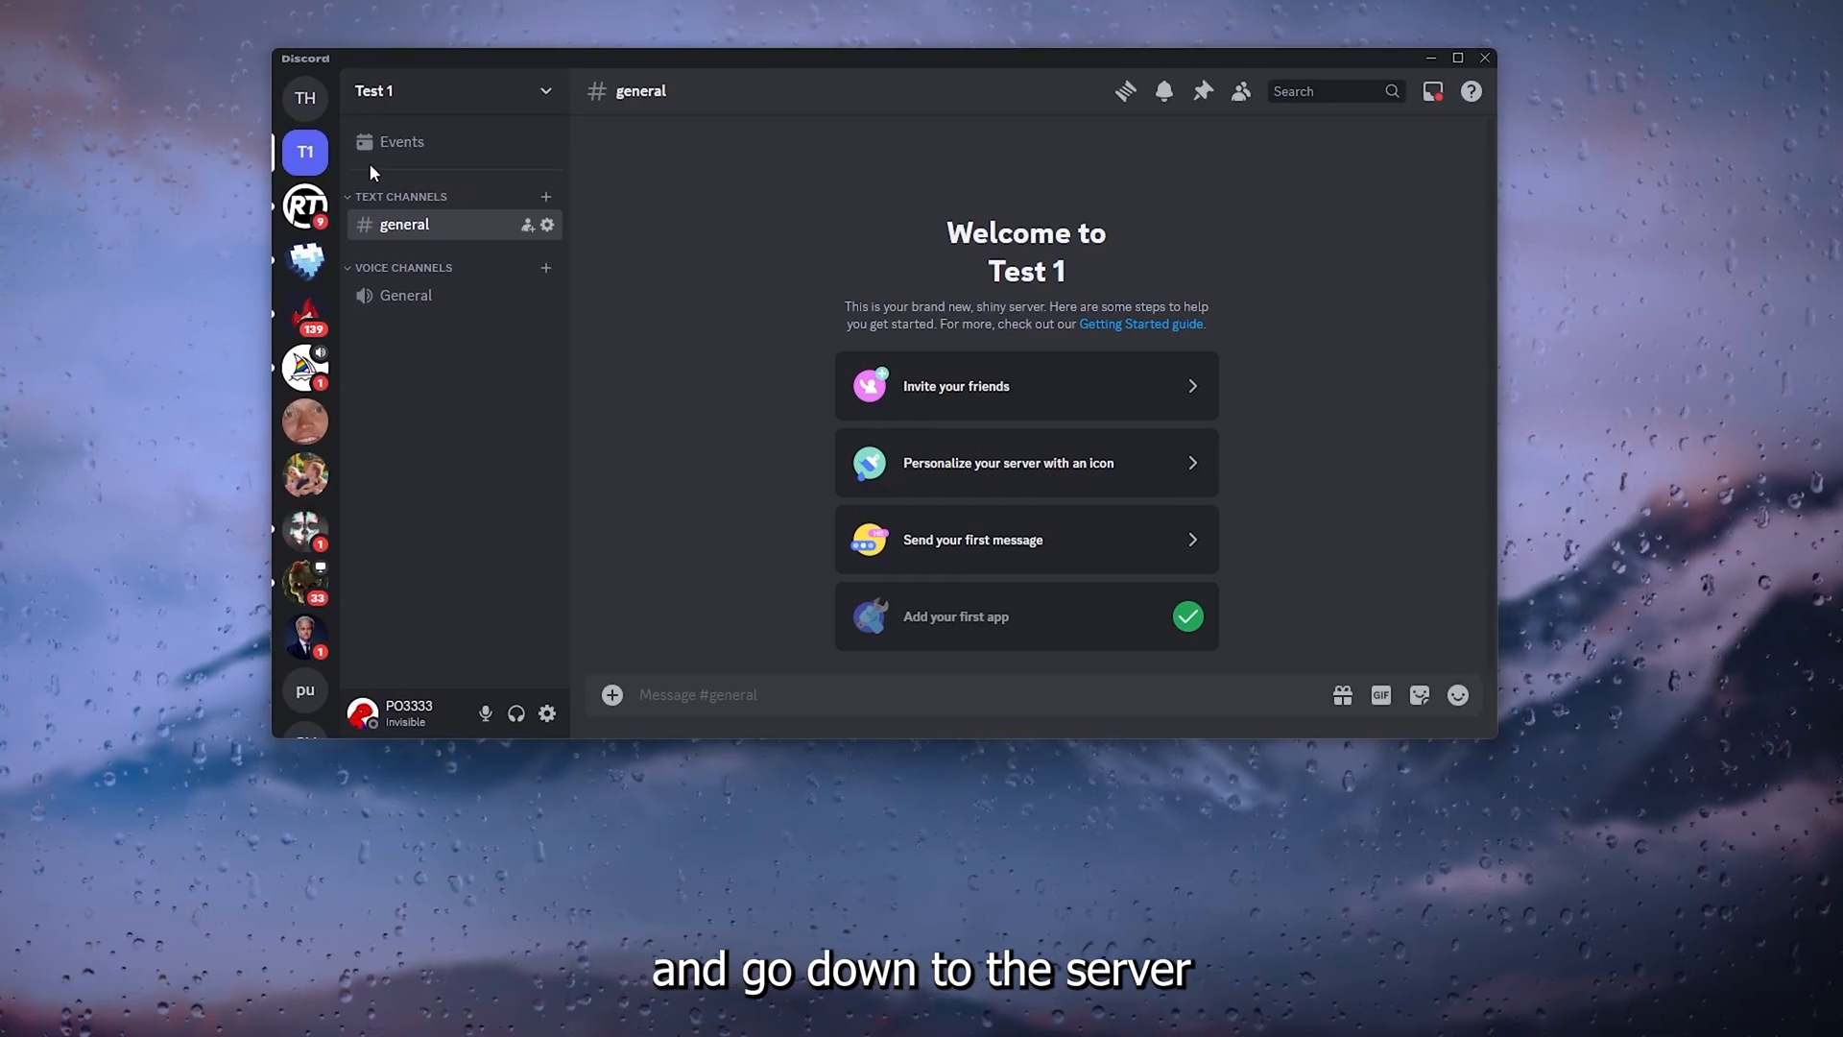
mouse_move(952, 215)
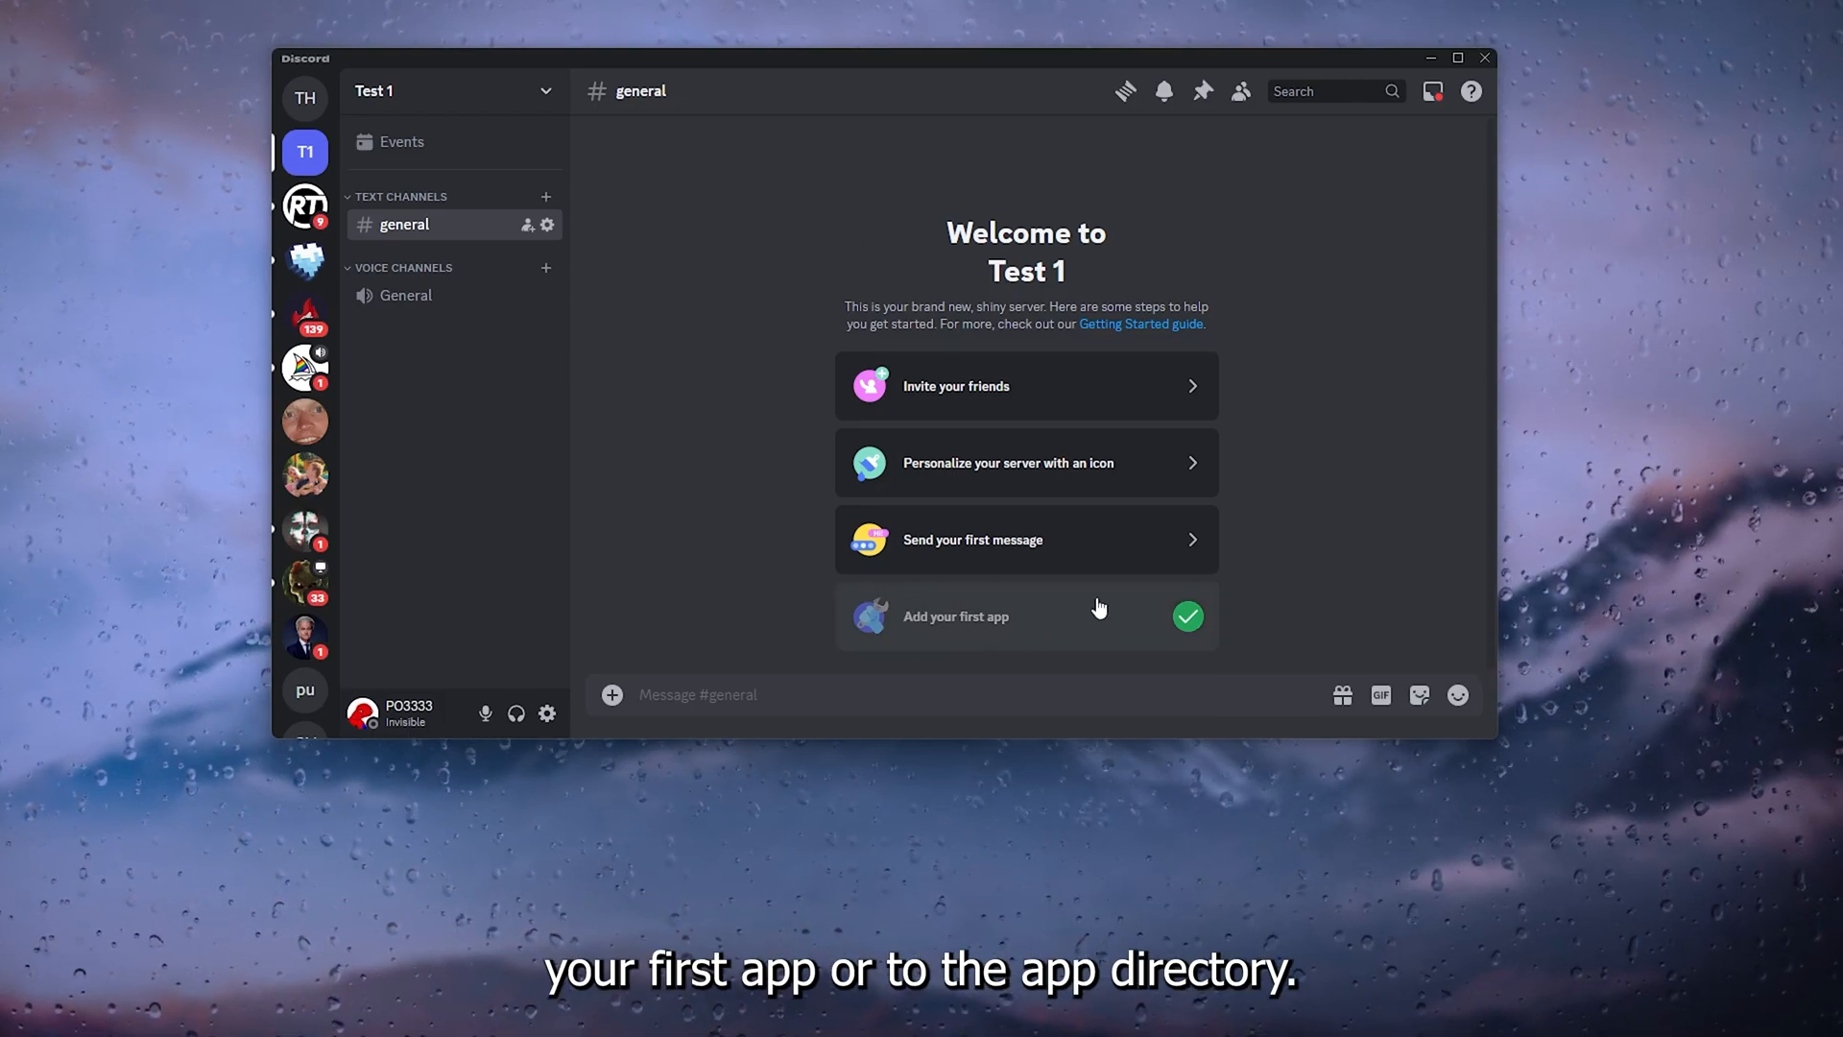
mouse_move(1056, 618)
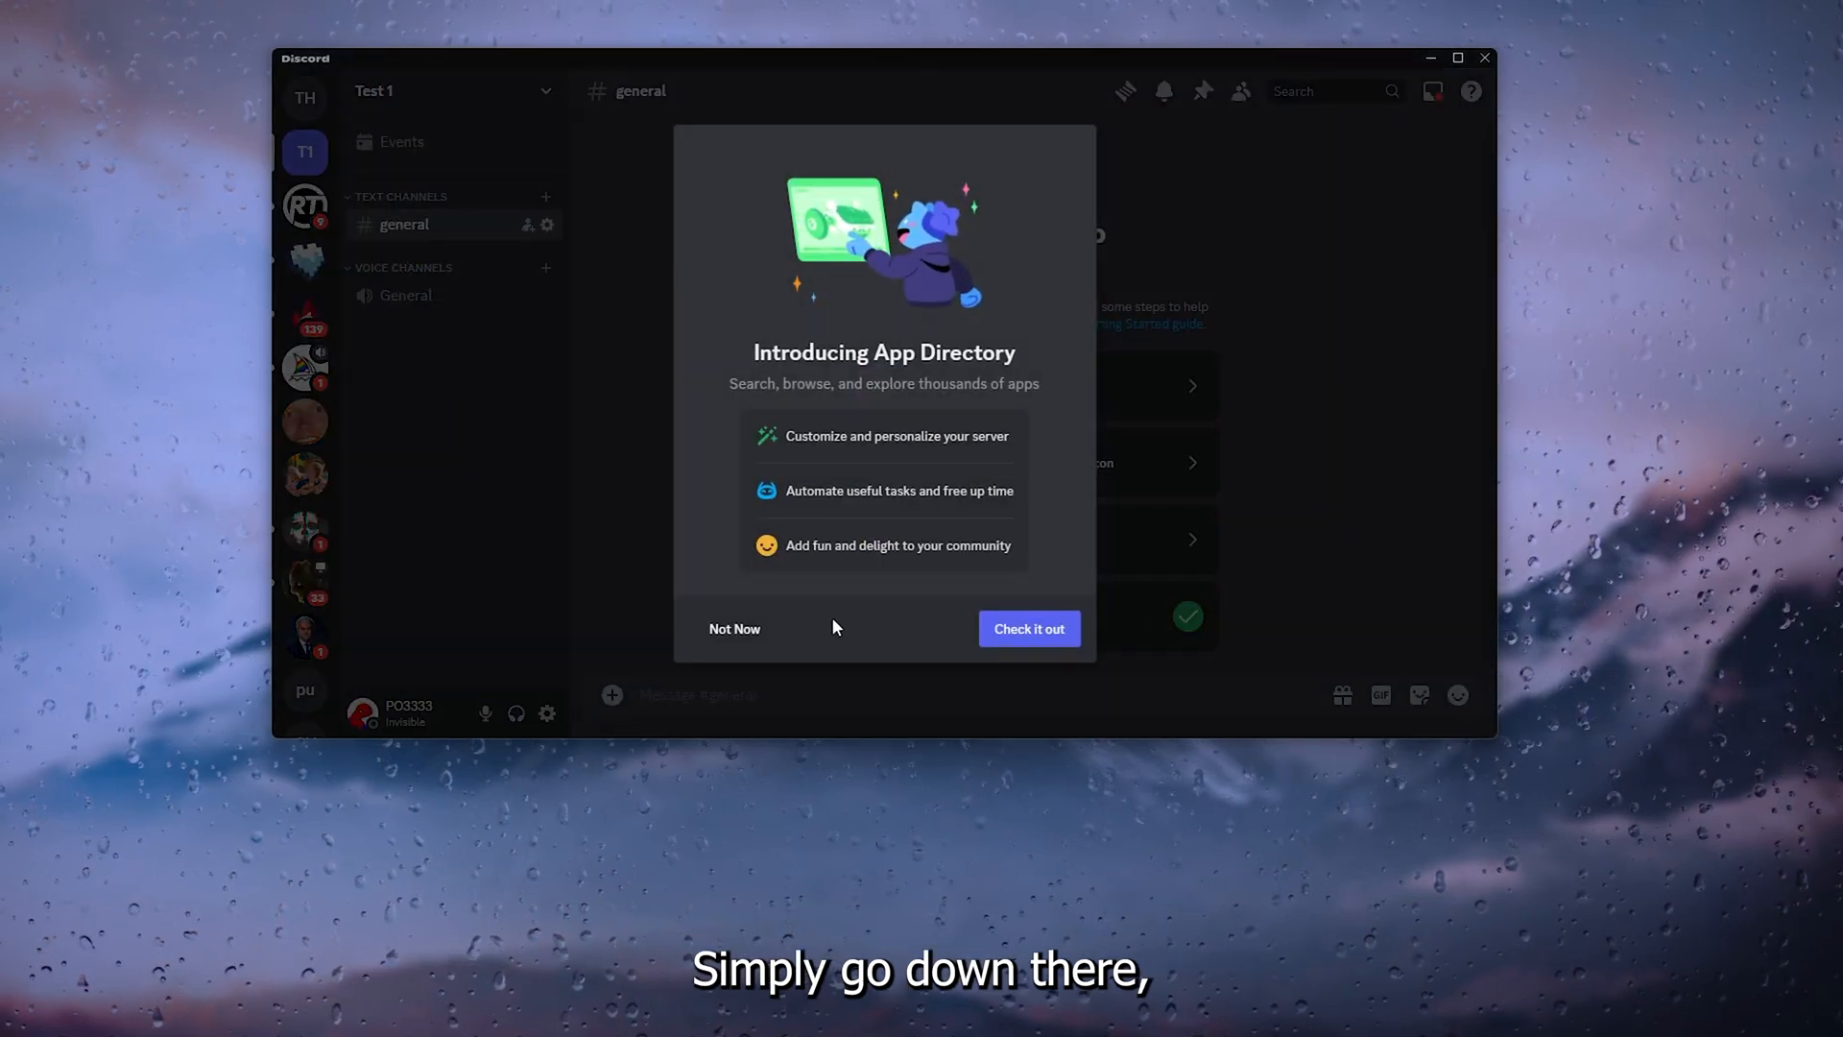
Enter the App Directory and search it for 'youtube'.
click(1029, 628)
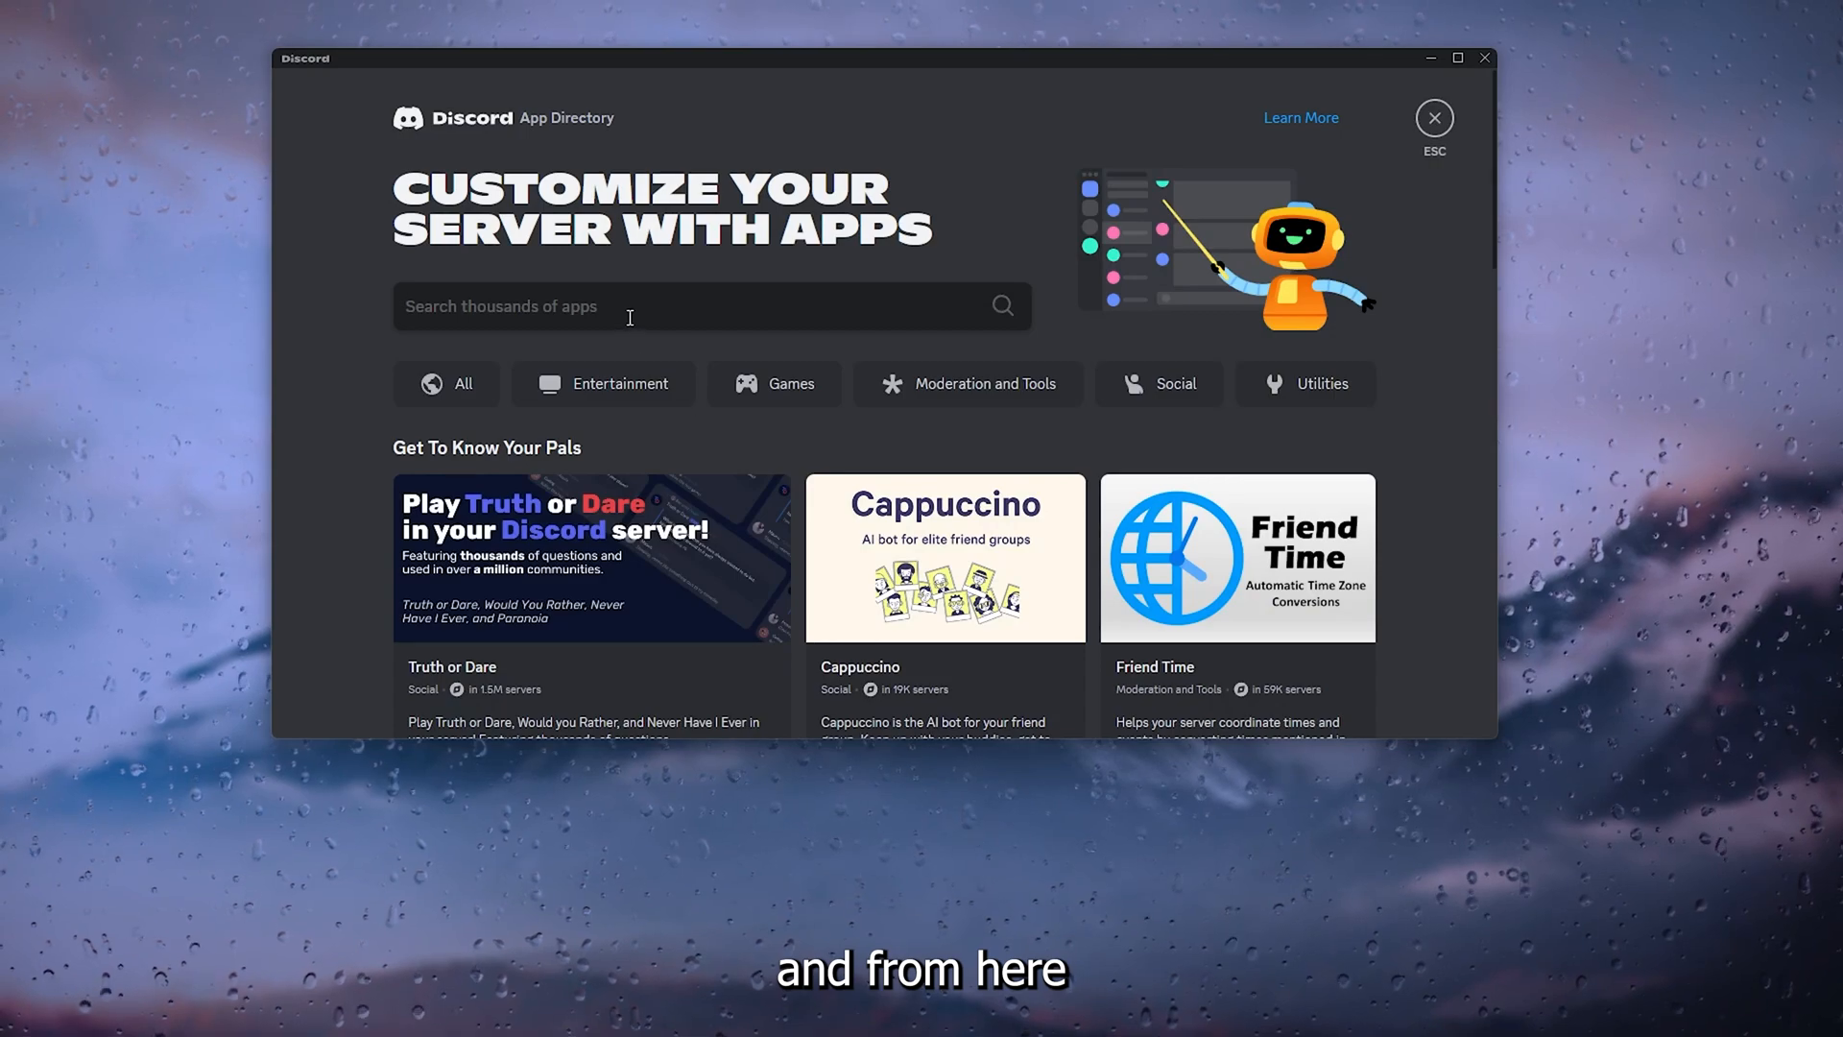
text(youtube)
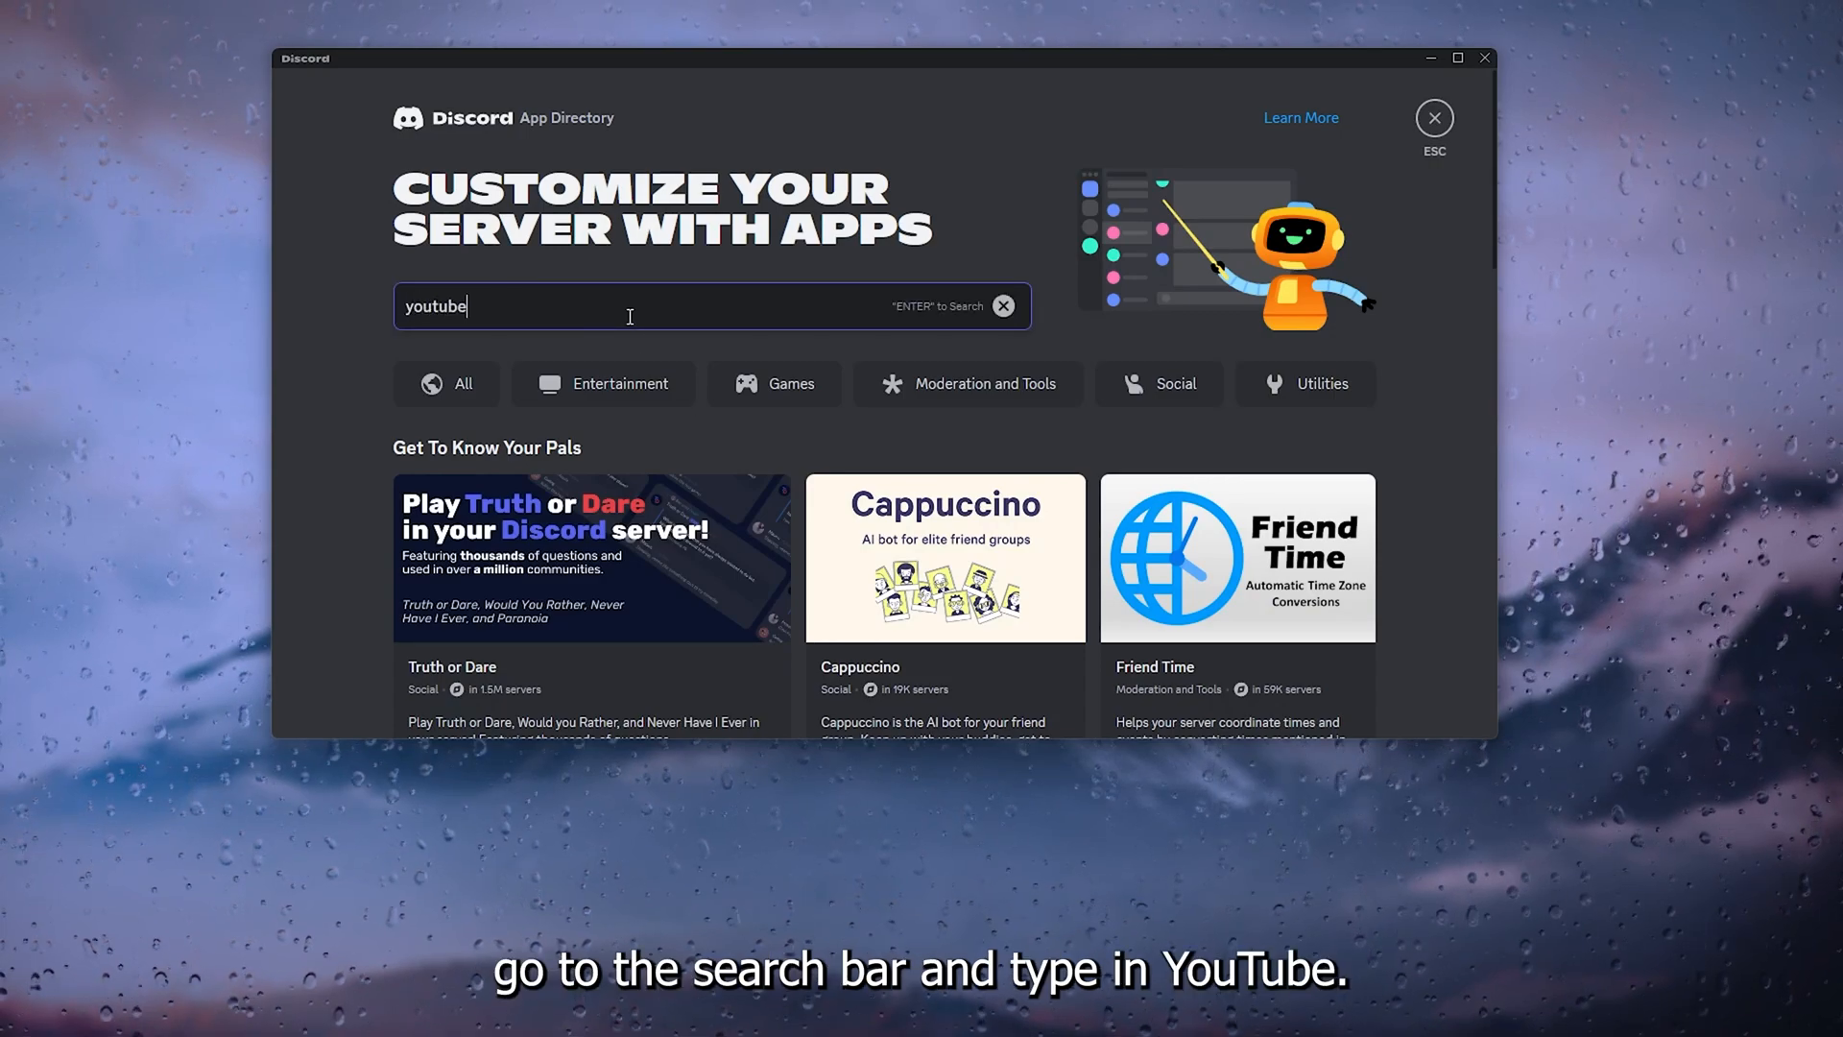
key(Enter)
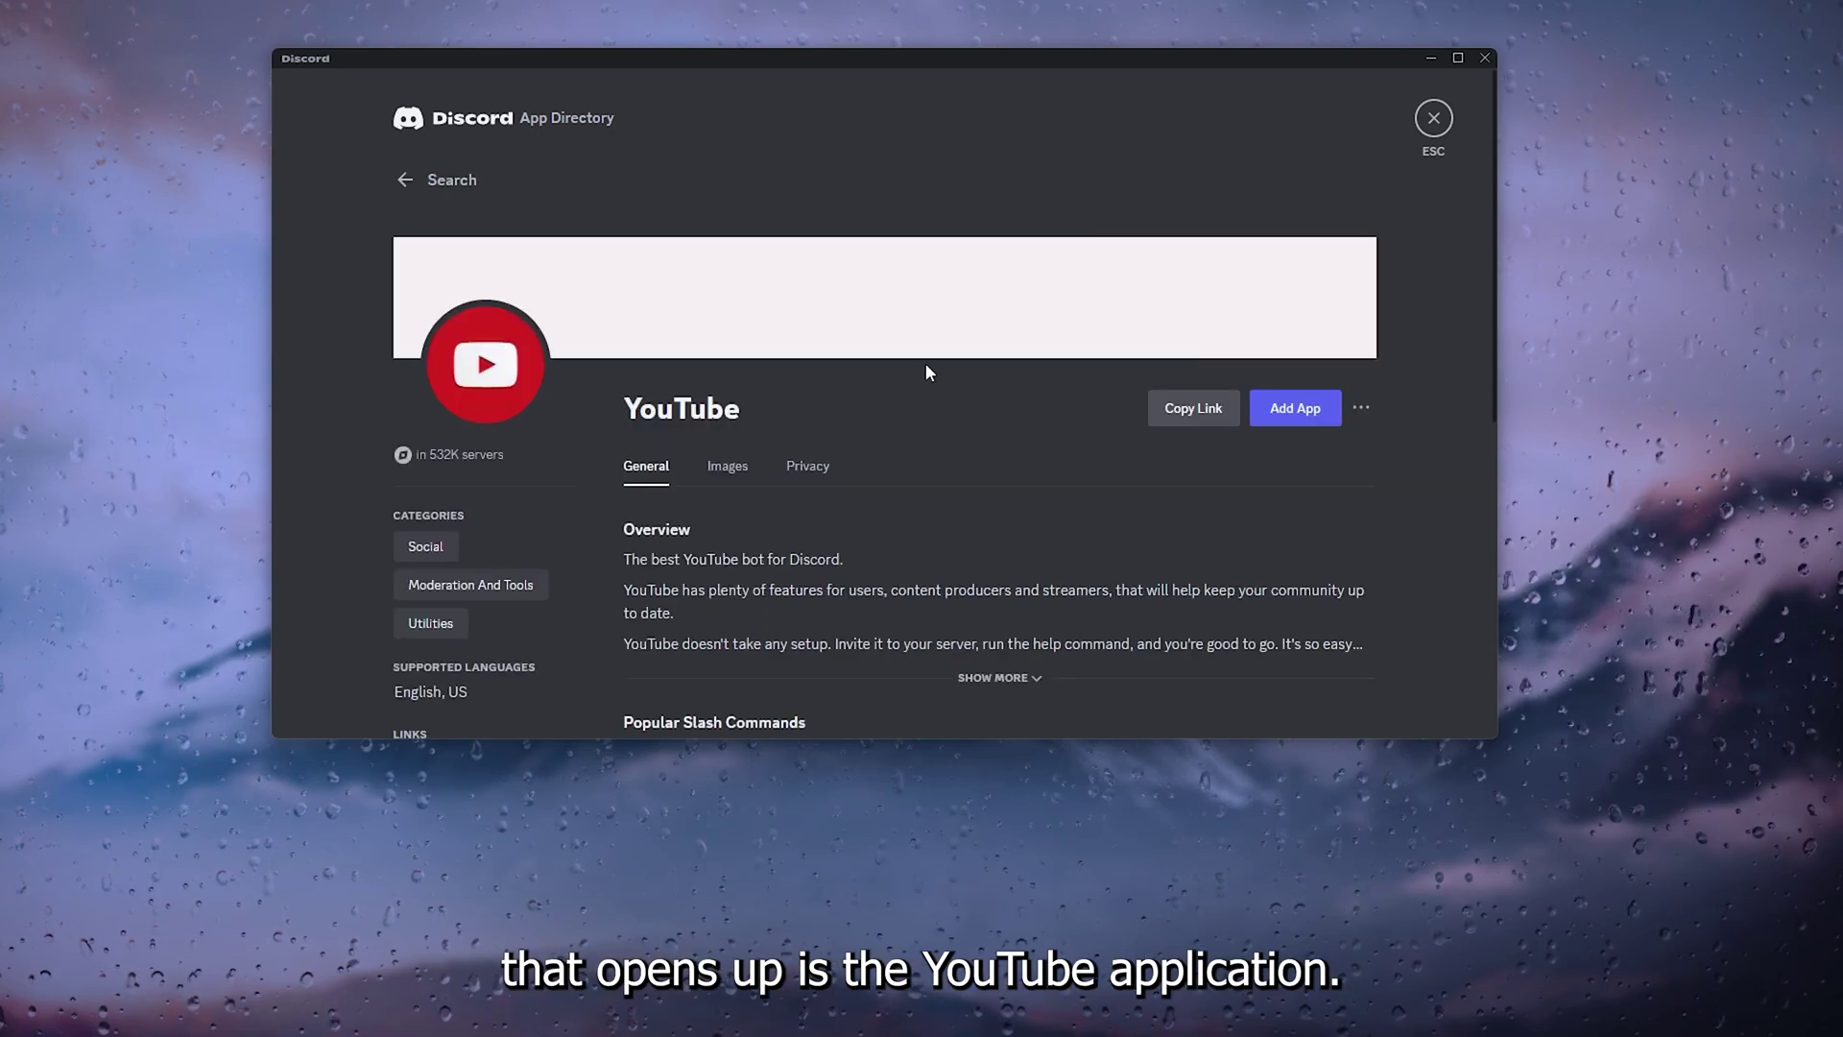
mouse_move(981, 403)
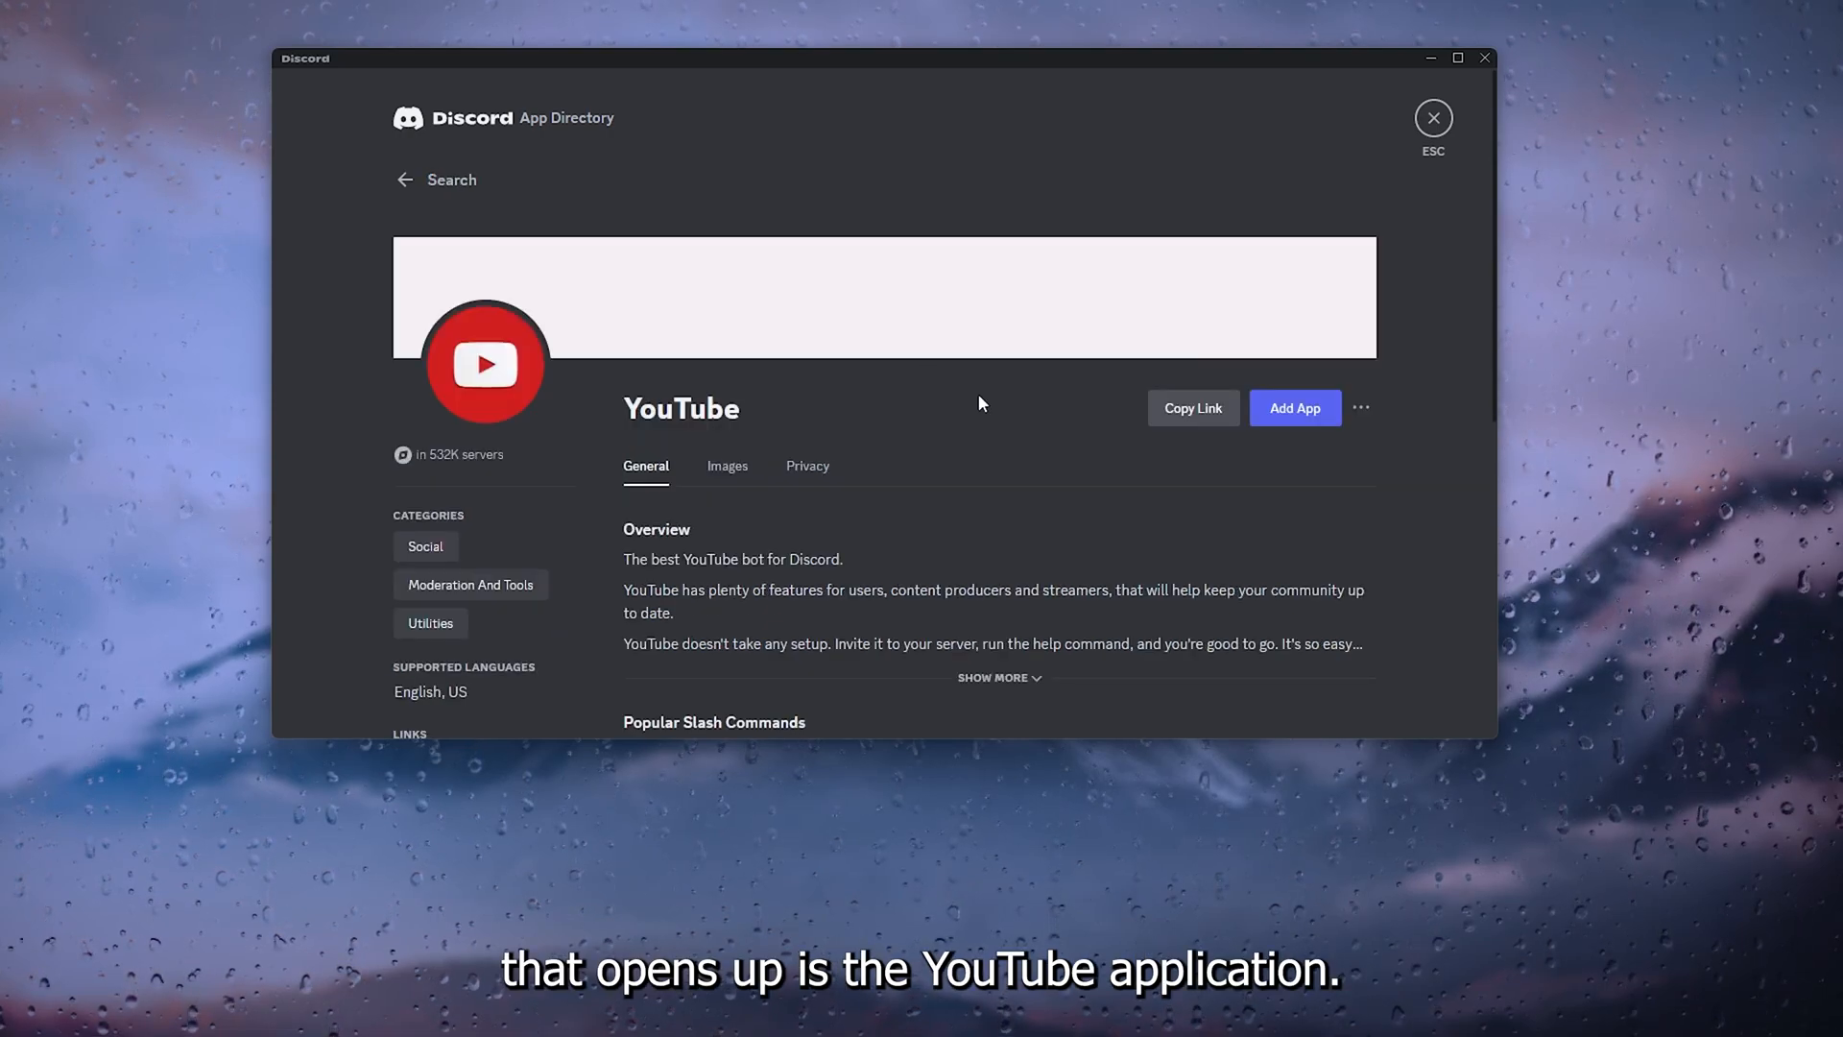
Review the YouTube bot's commands and expand its full overview text.
scroll(down, 3)
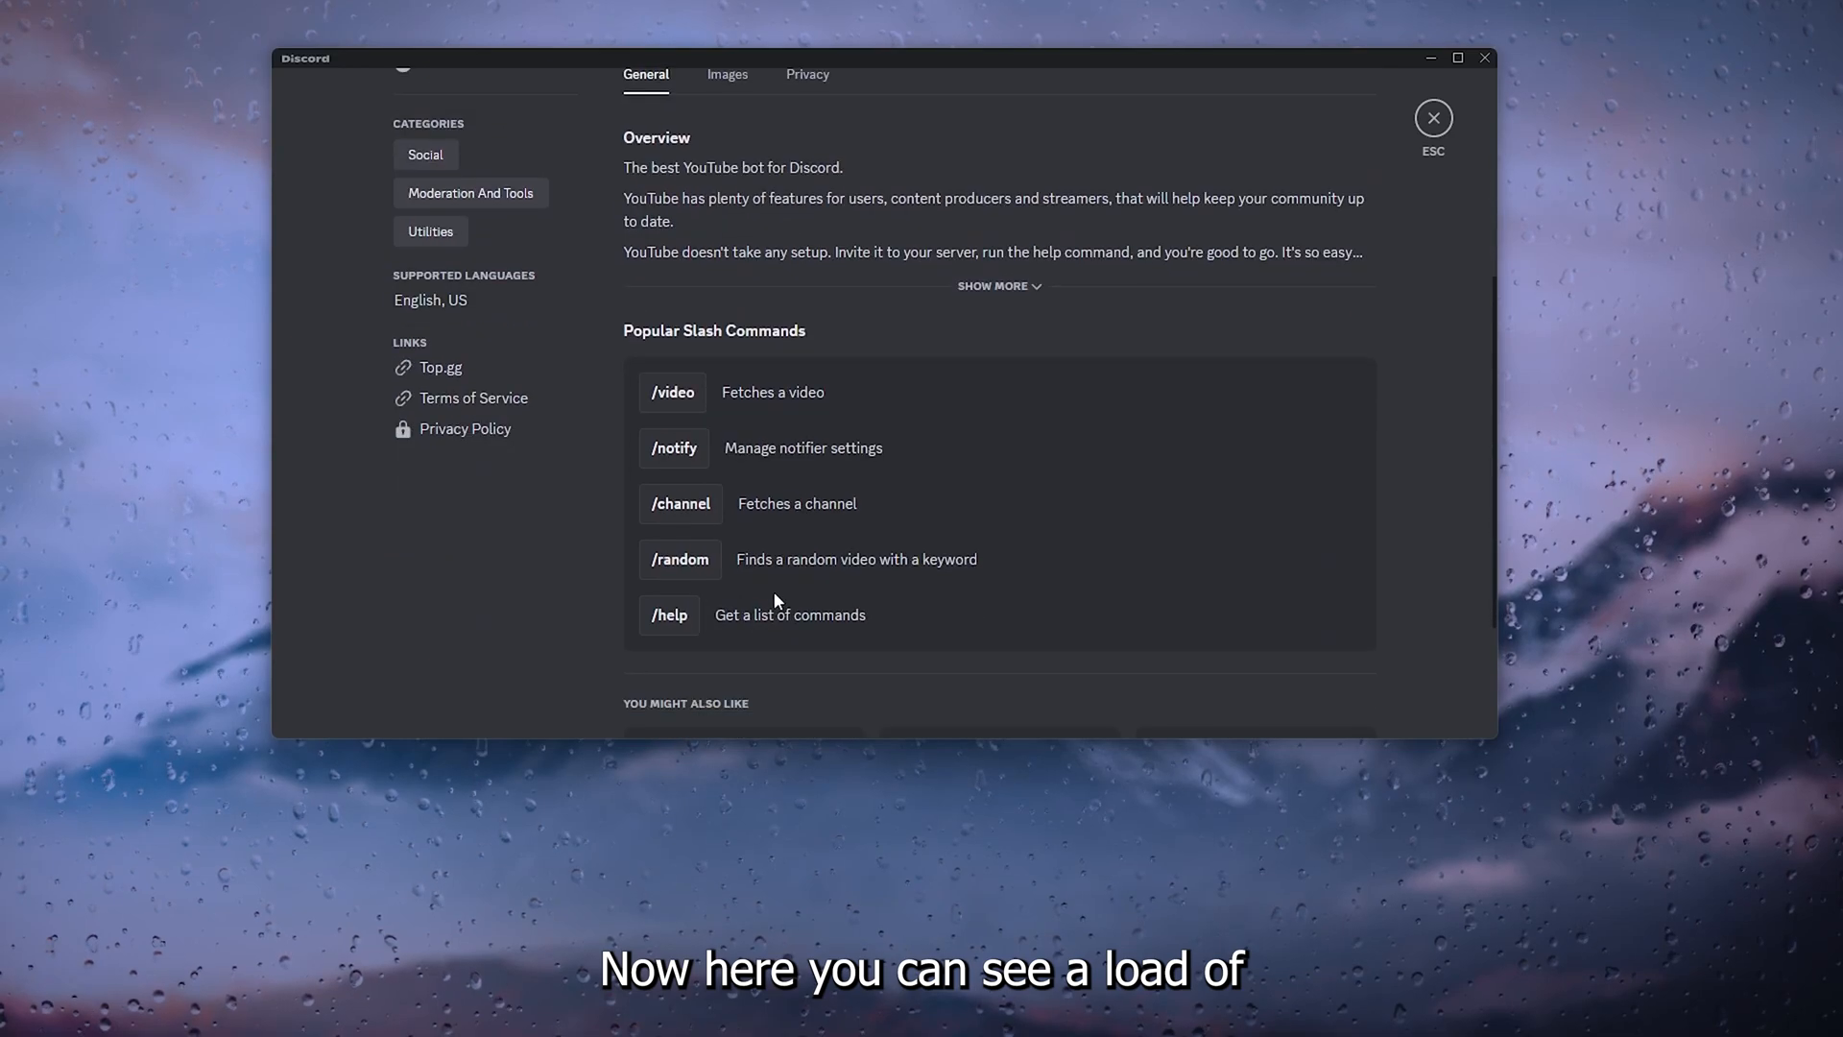
scroll(down, 3)
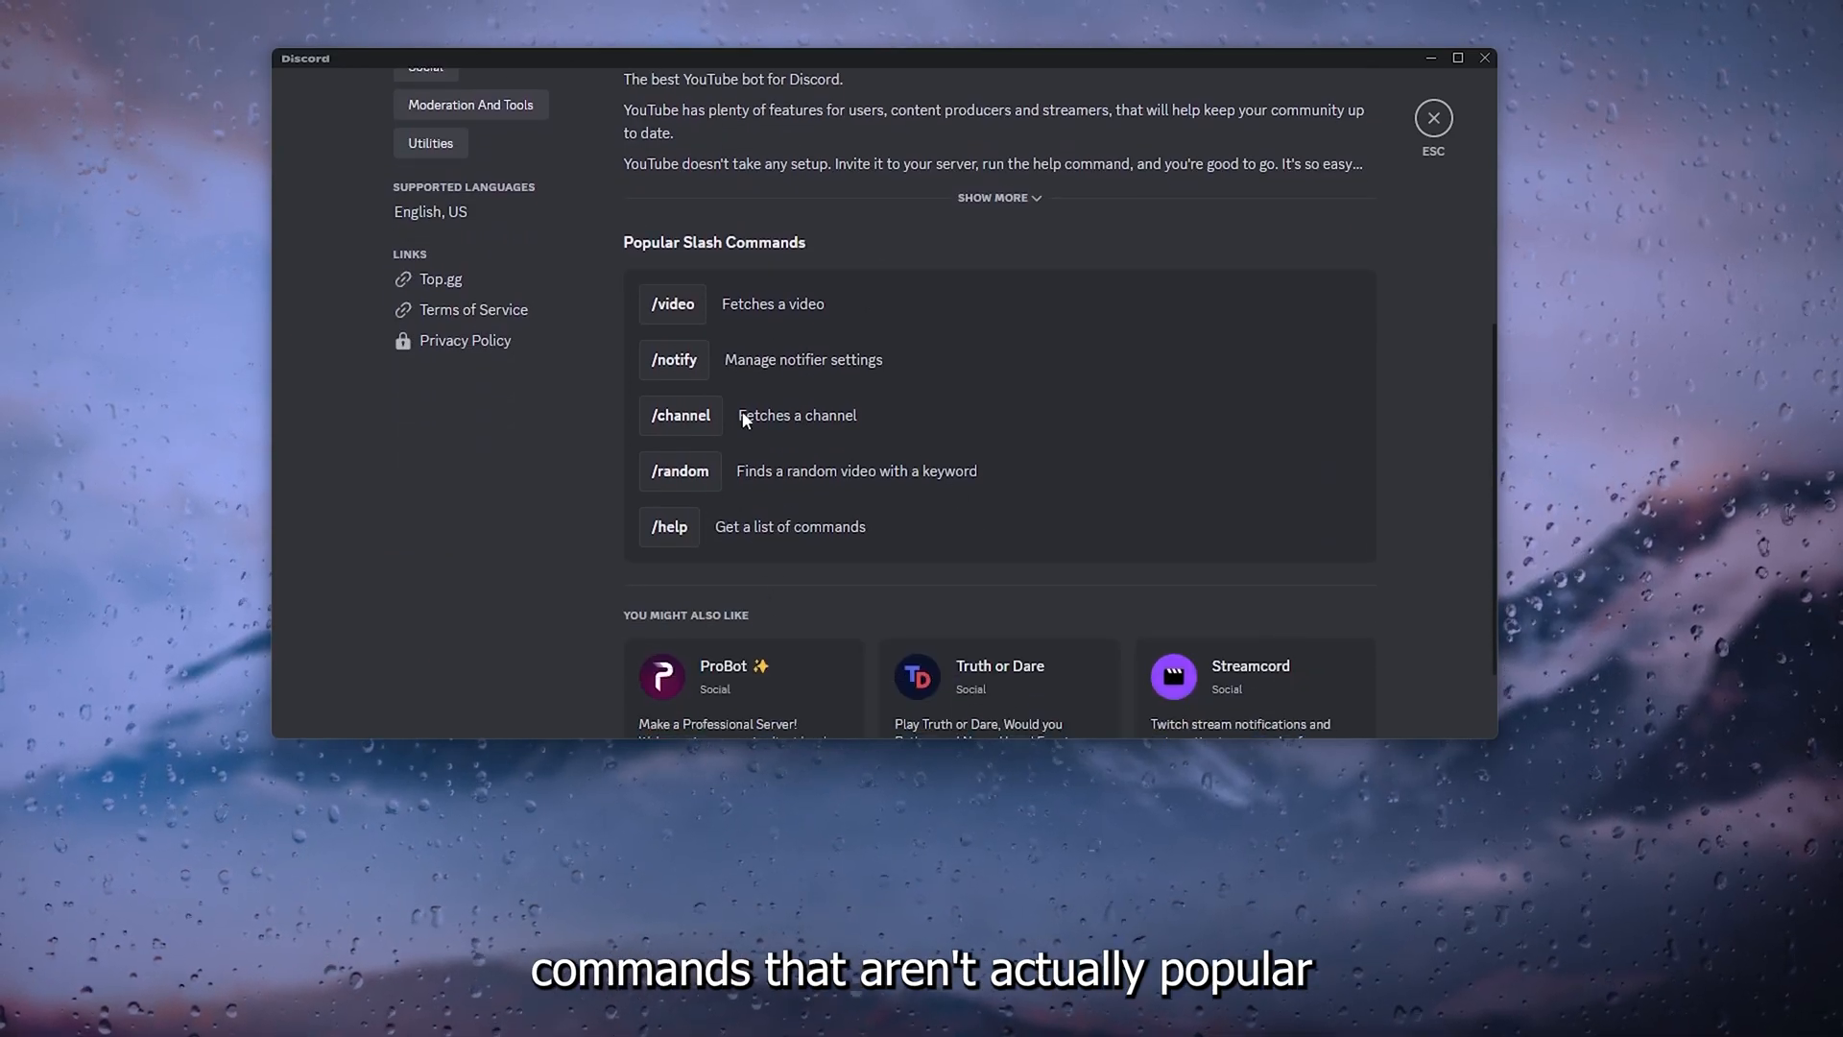
mouse_move(790, 392)
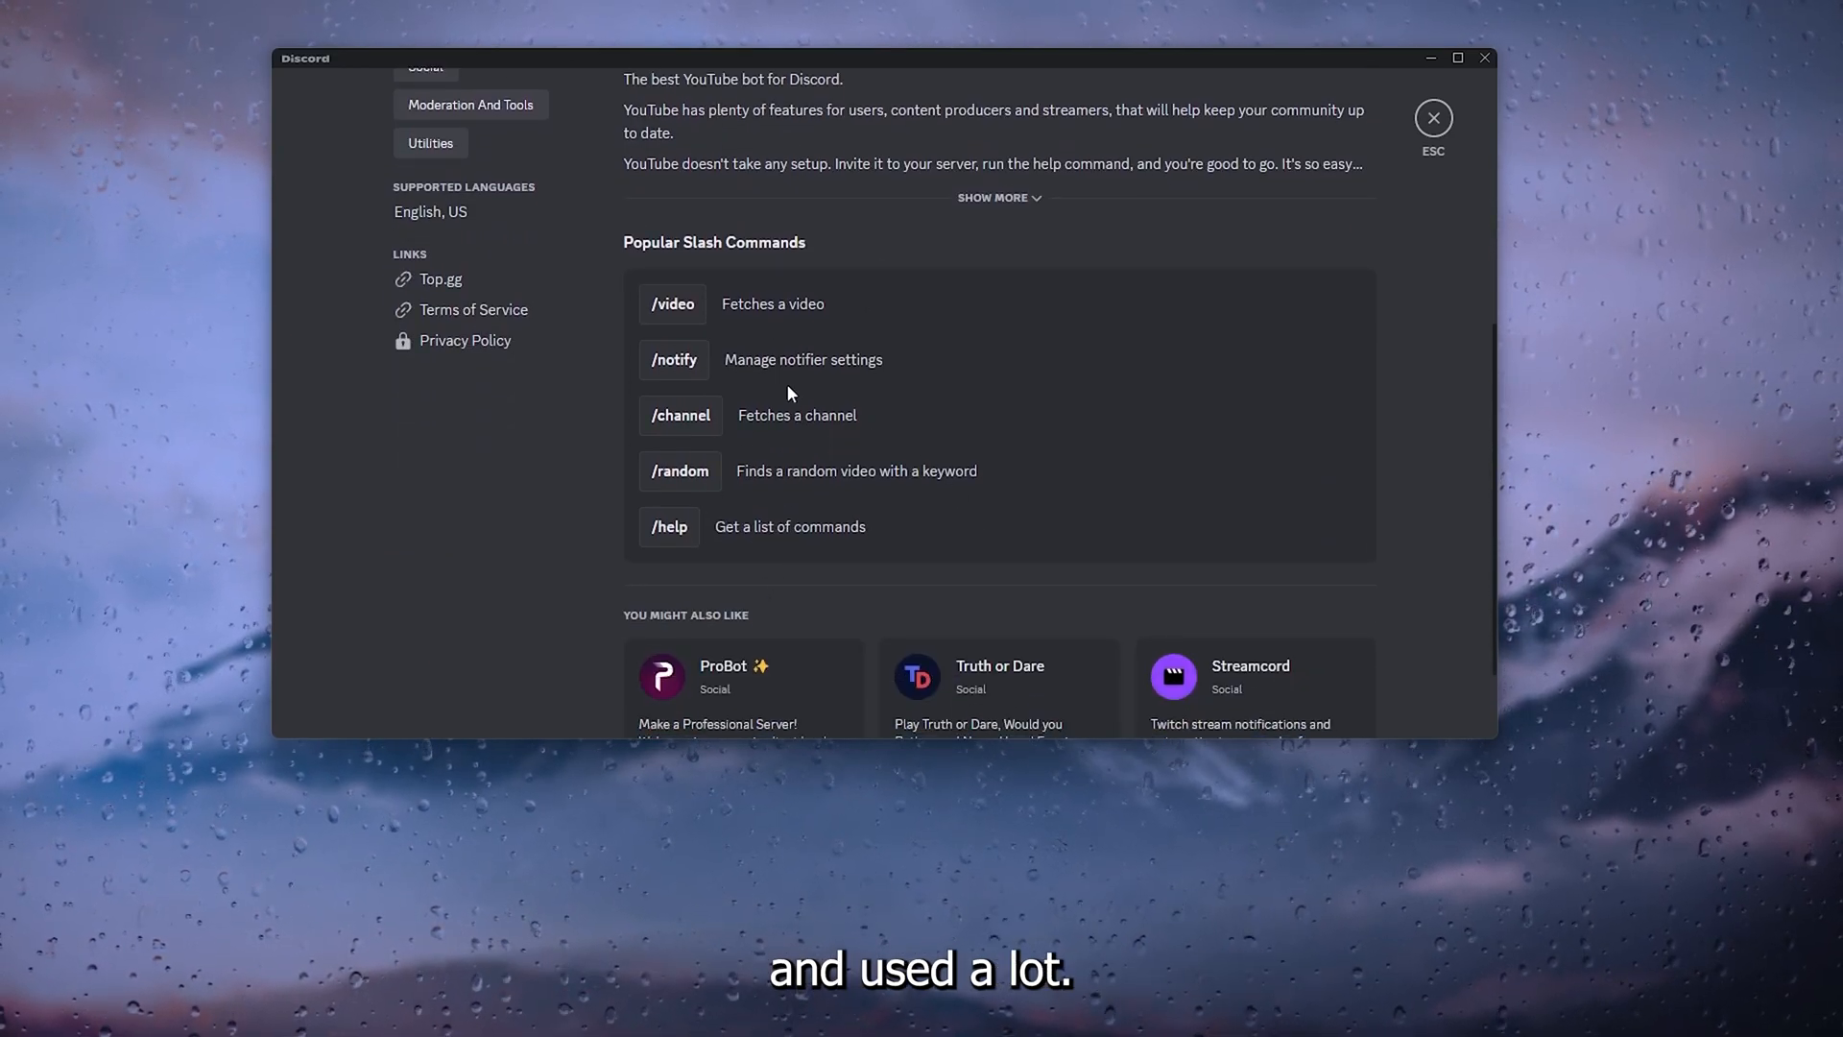
click(998, 197)
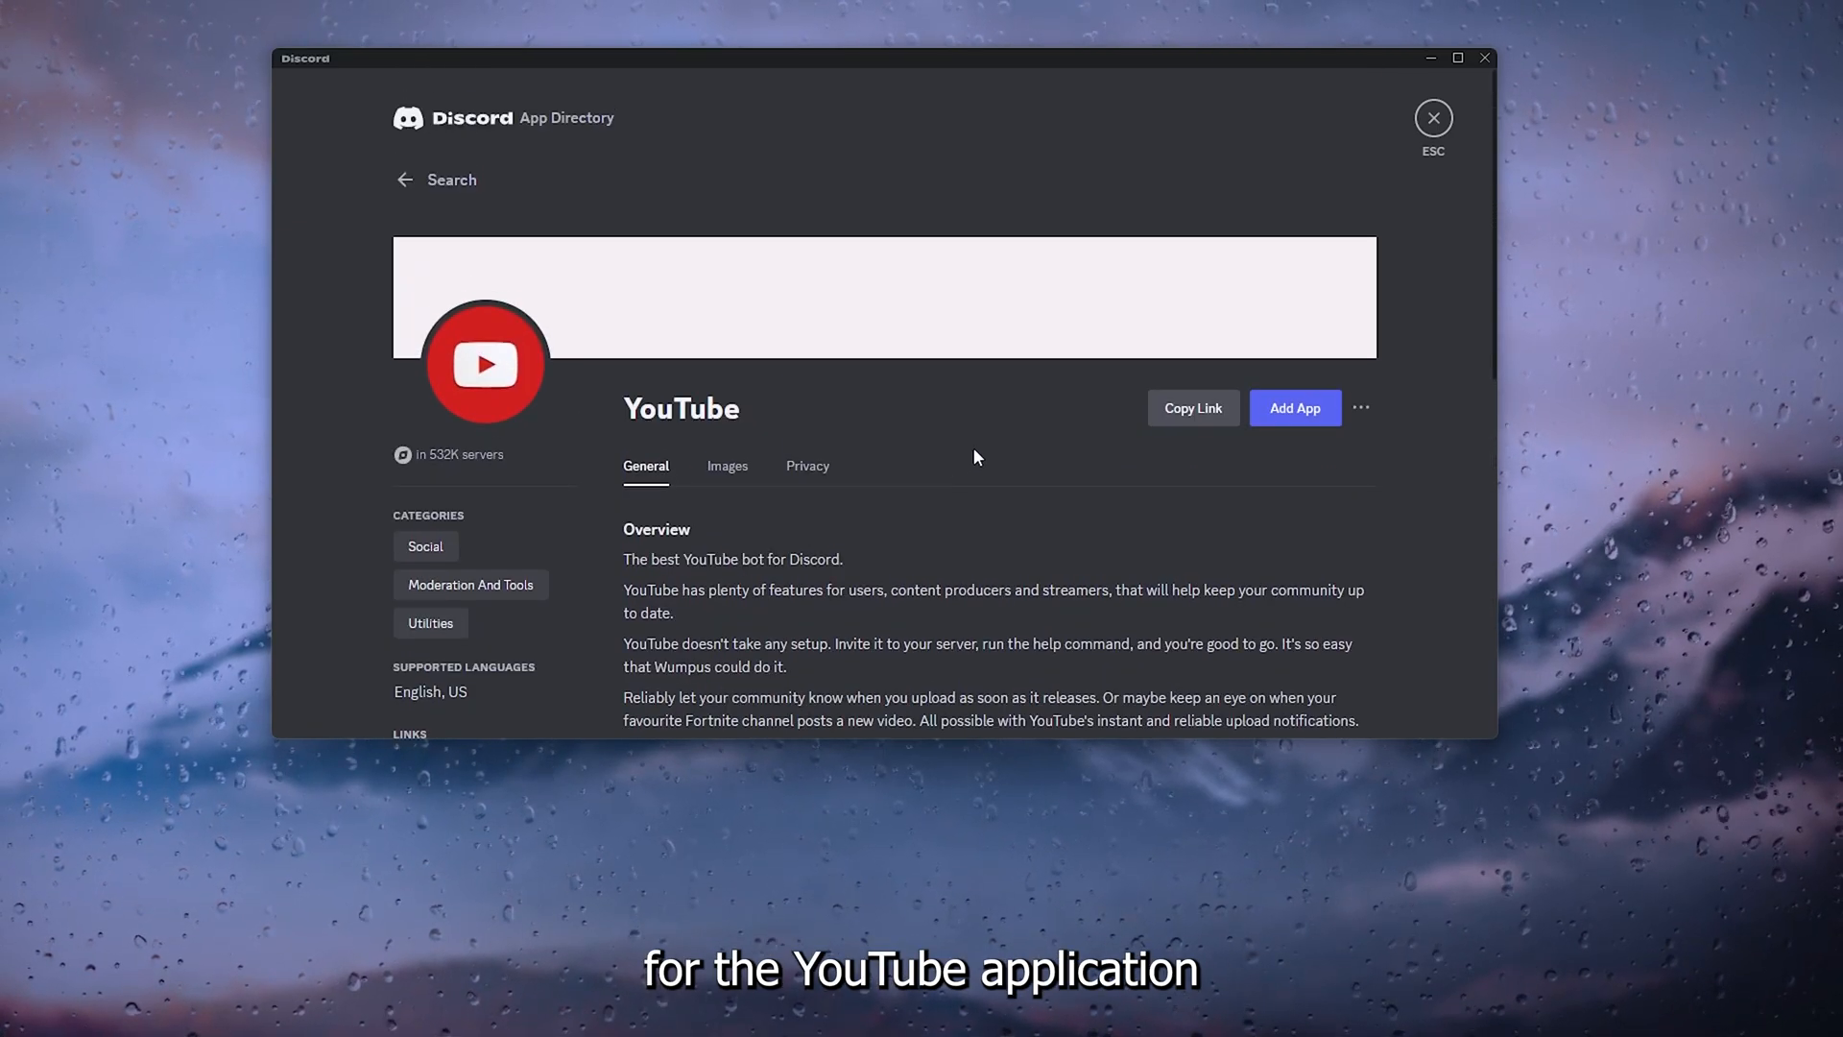
mouse_move(1186, 564)
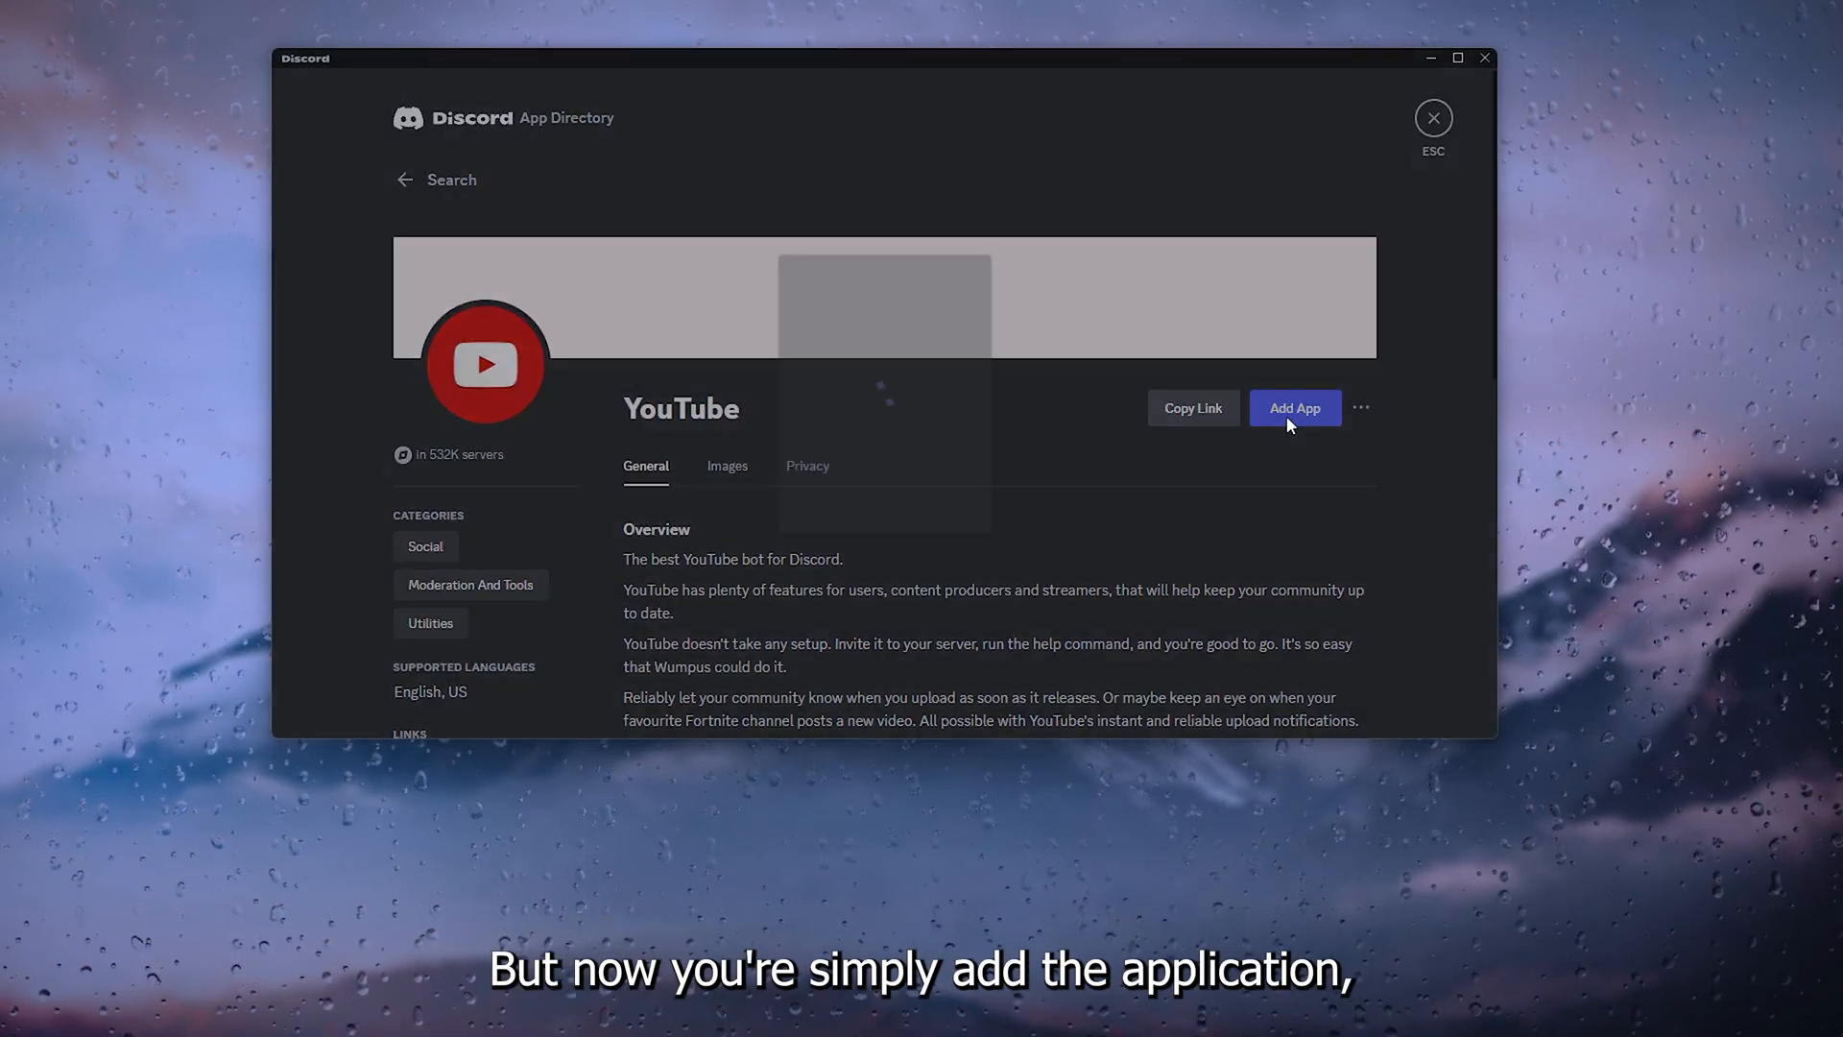
Authorize the YouTube bot onto the Test 1 server, confirming the hCaptcha human check.
click(1294, 407)
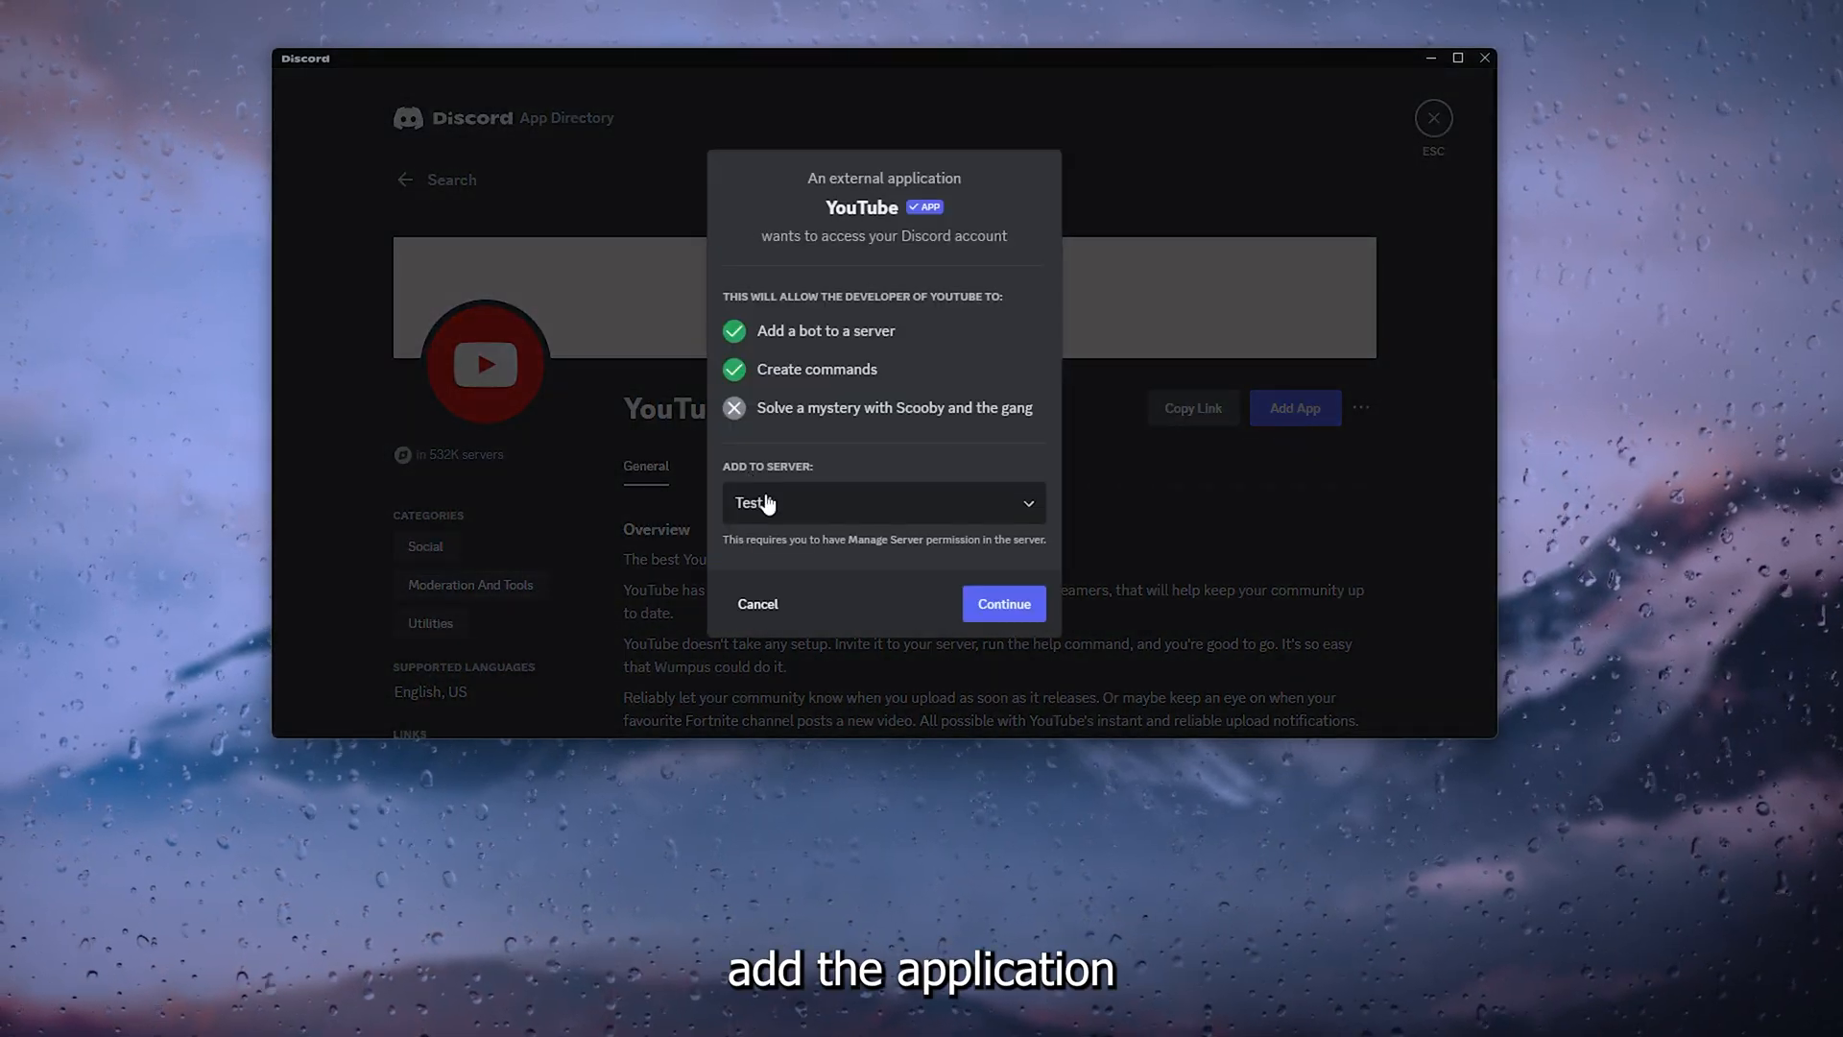
click(883, 503)
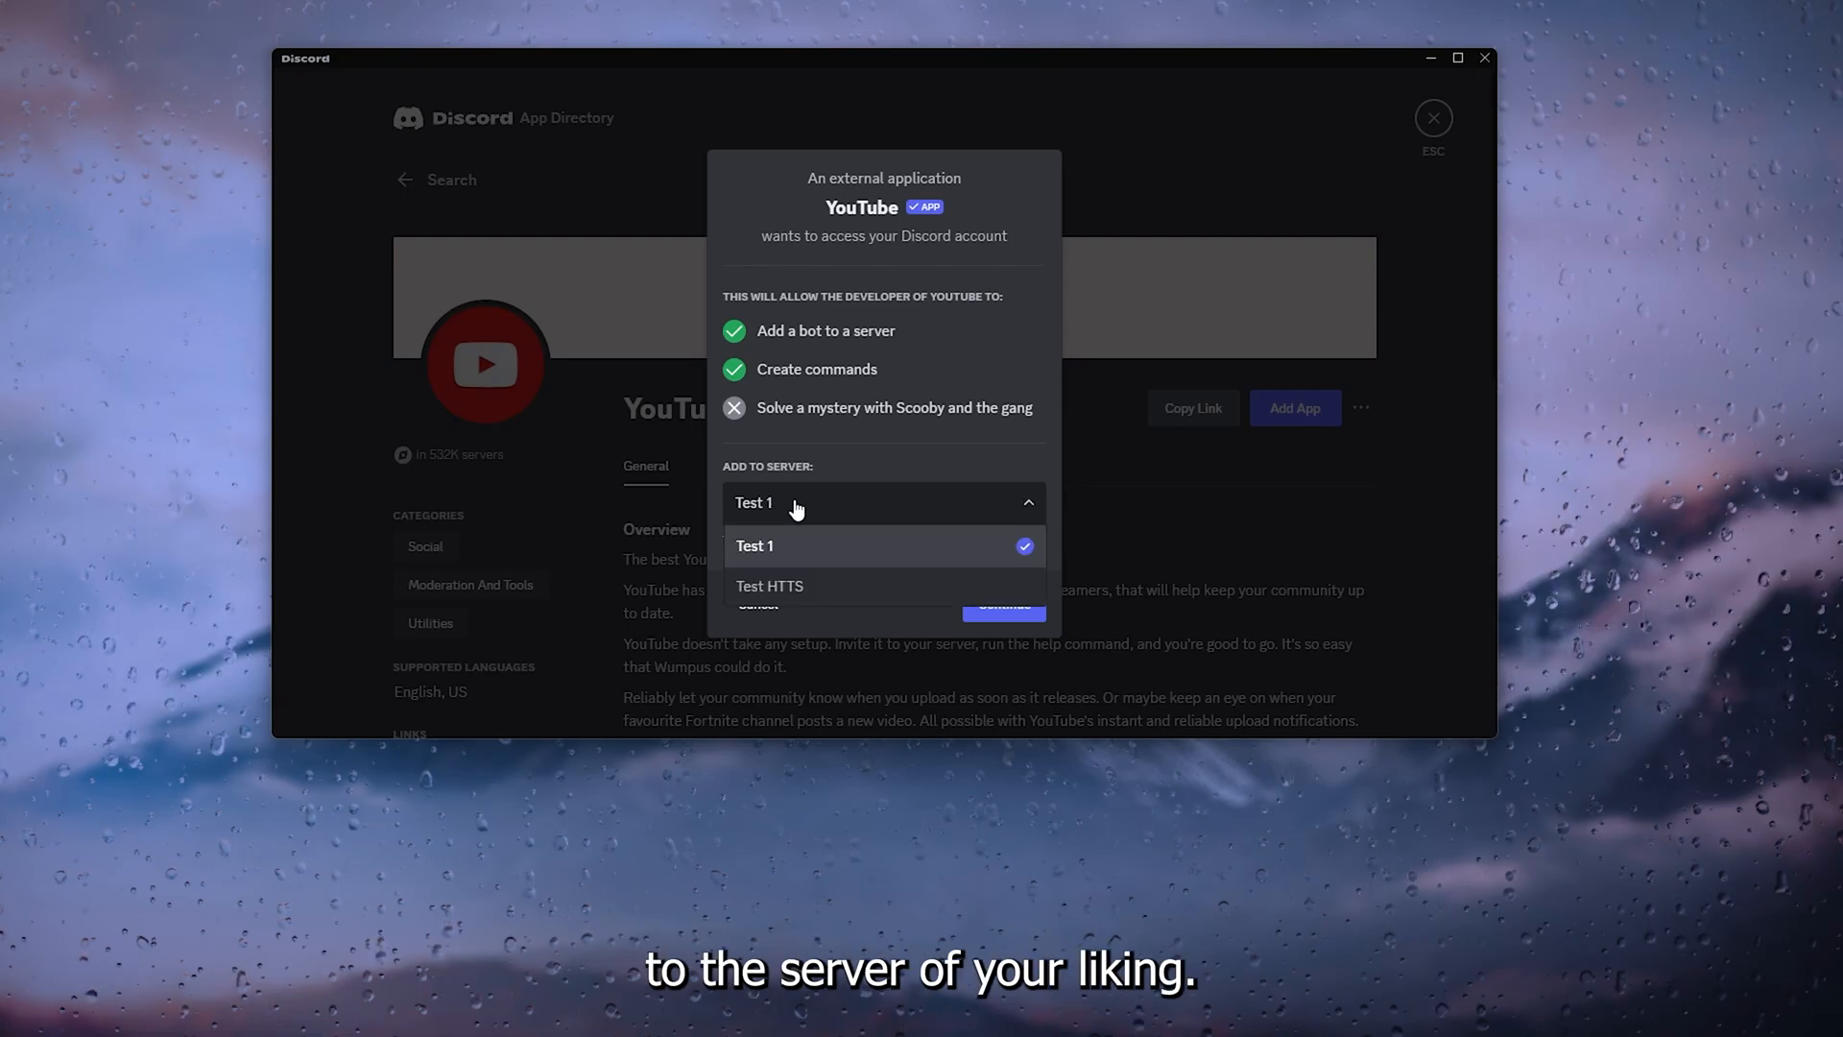
click(754, 546)
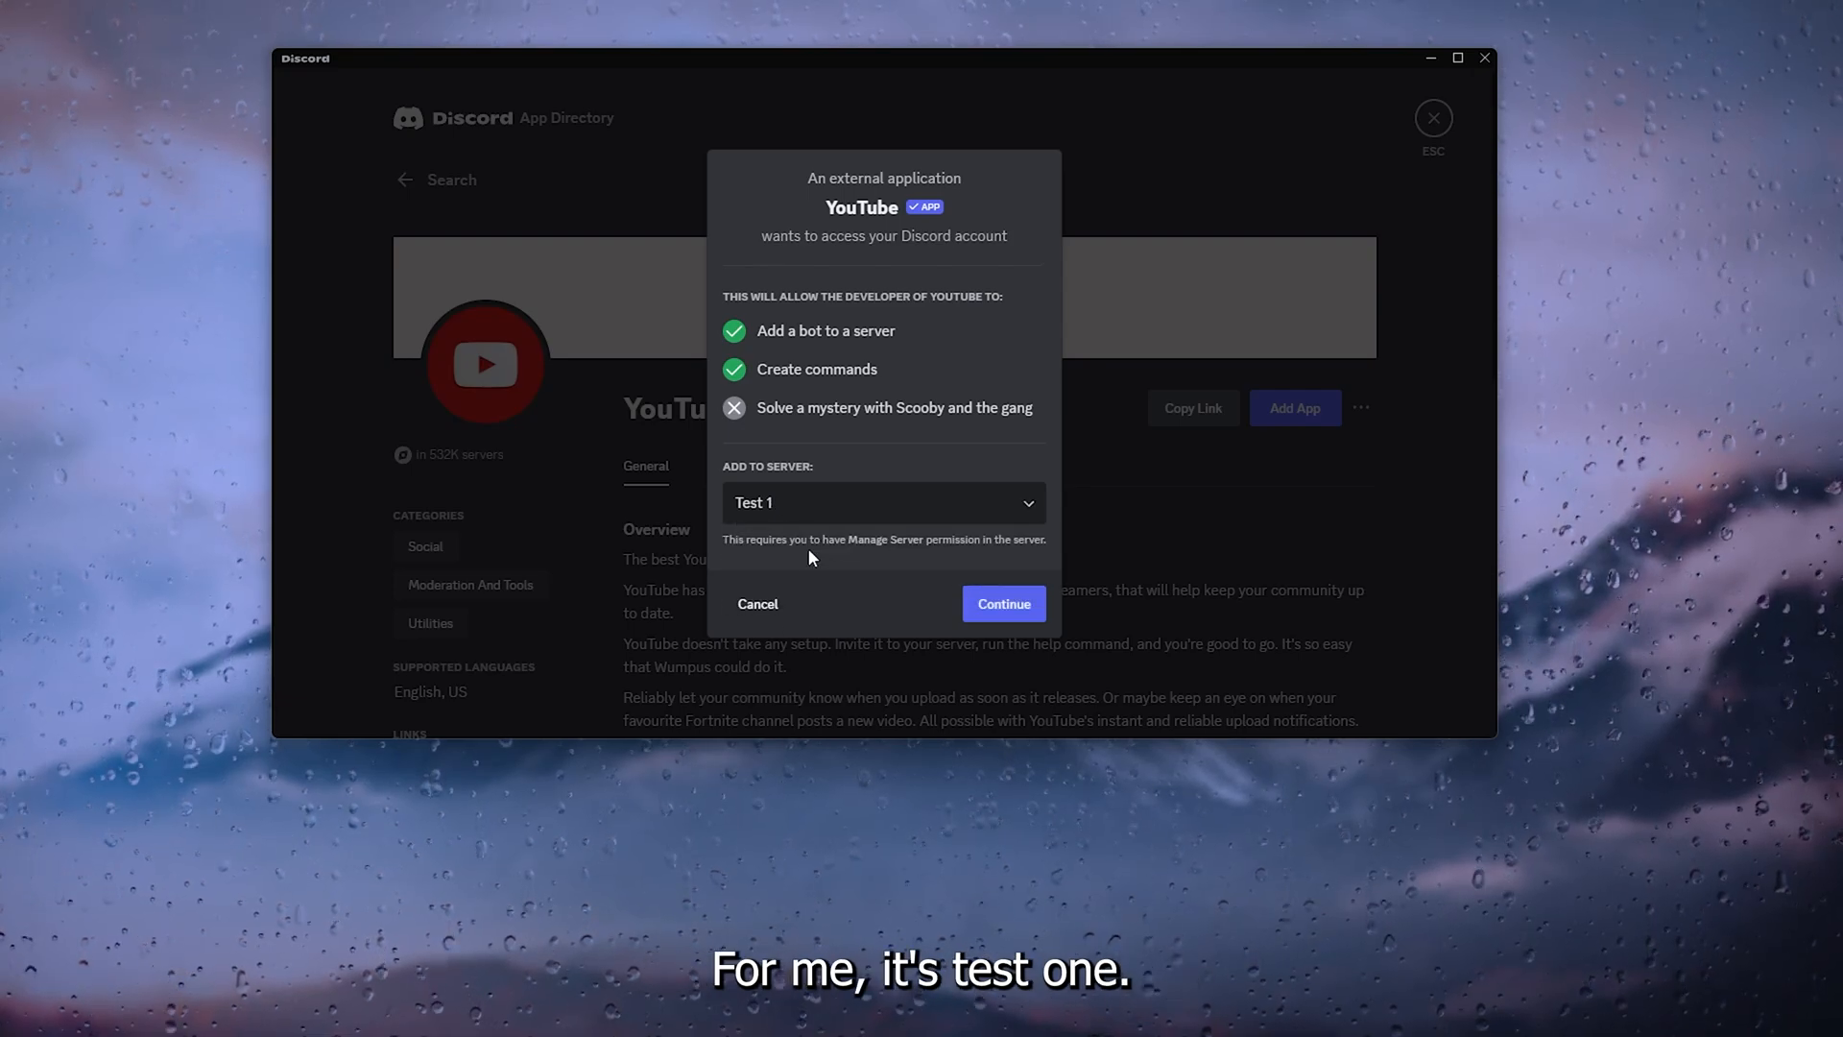
click(1002, 603)
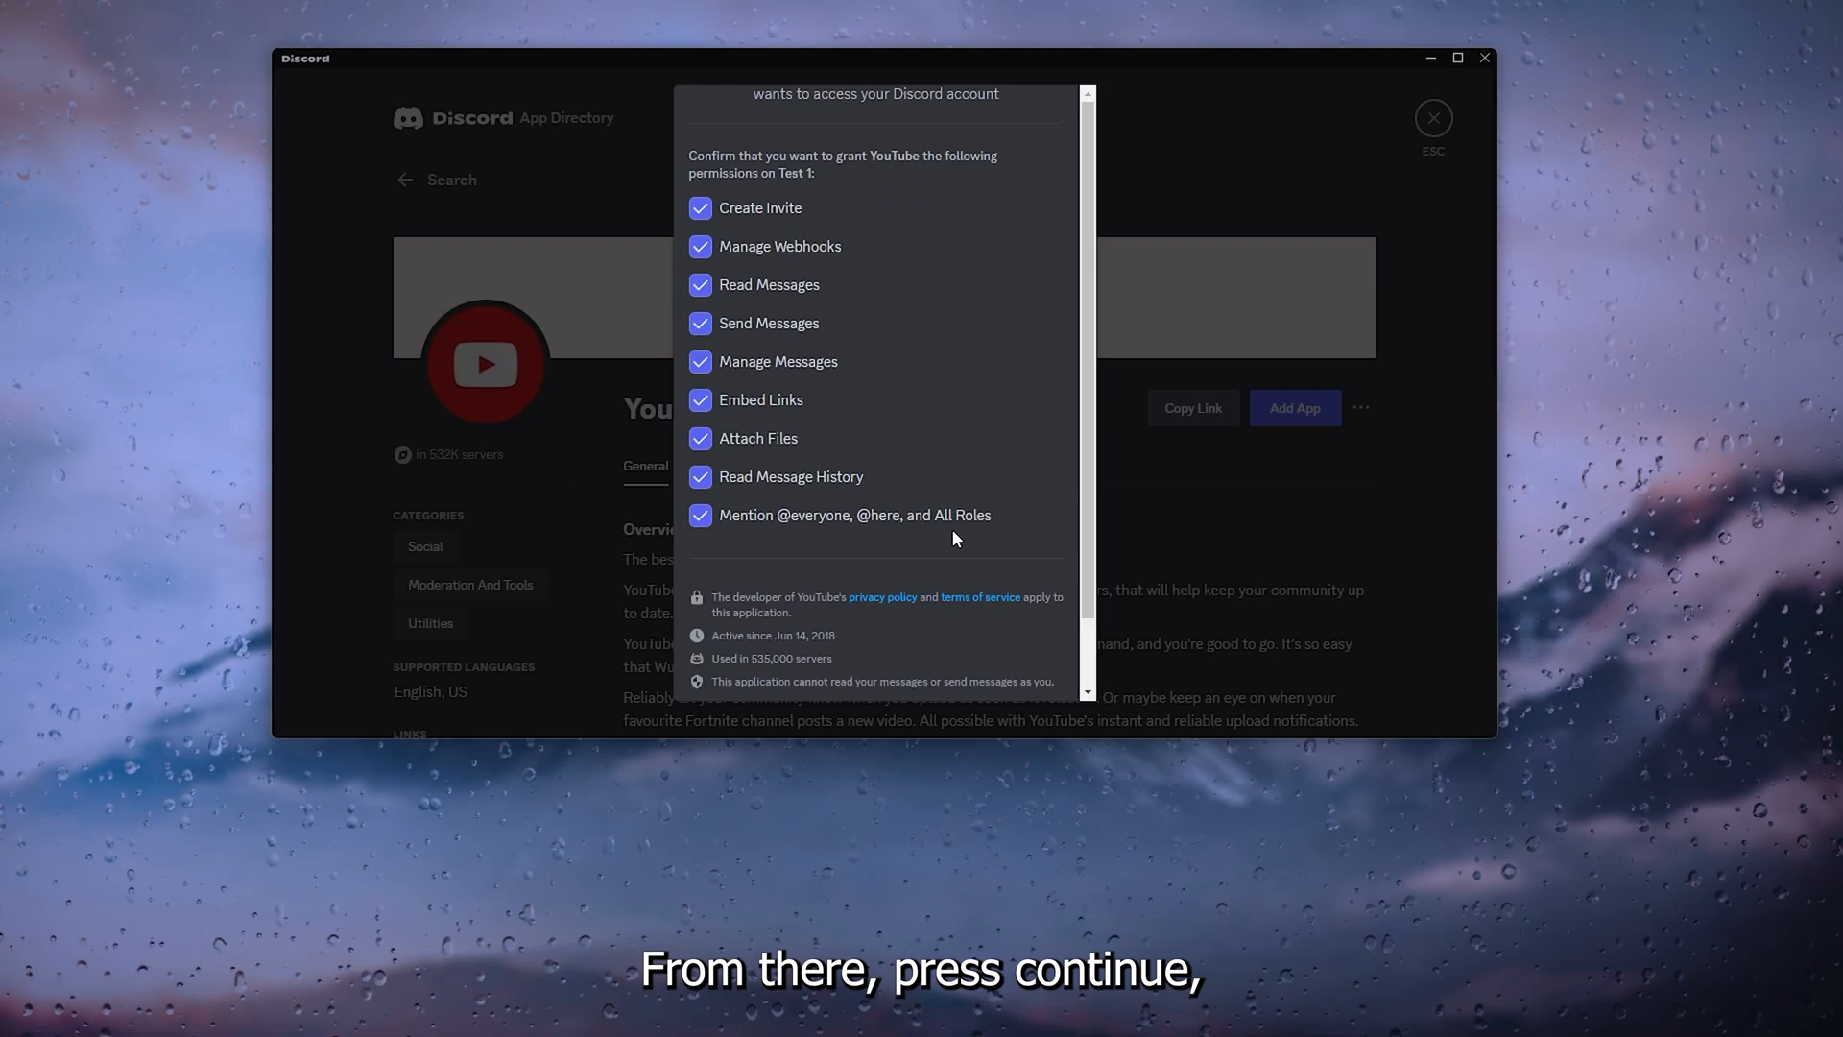
mouse_move(793, 542)
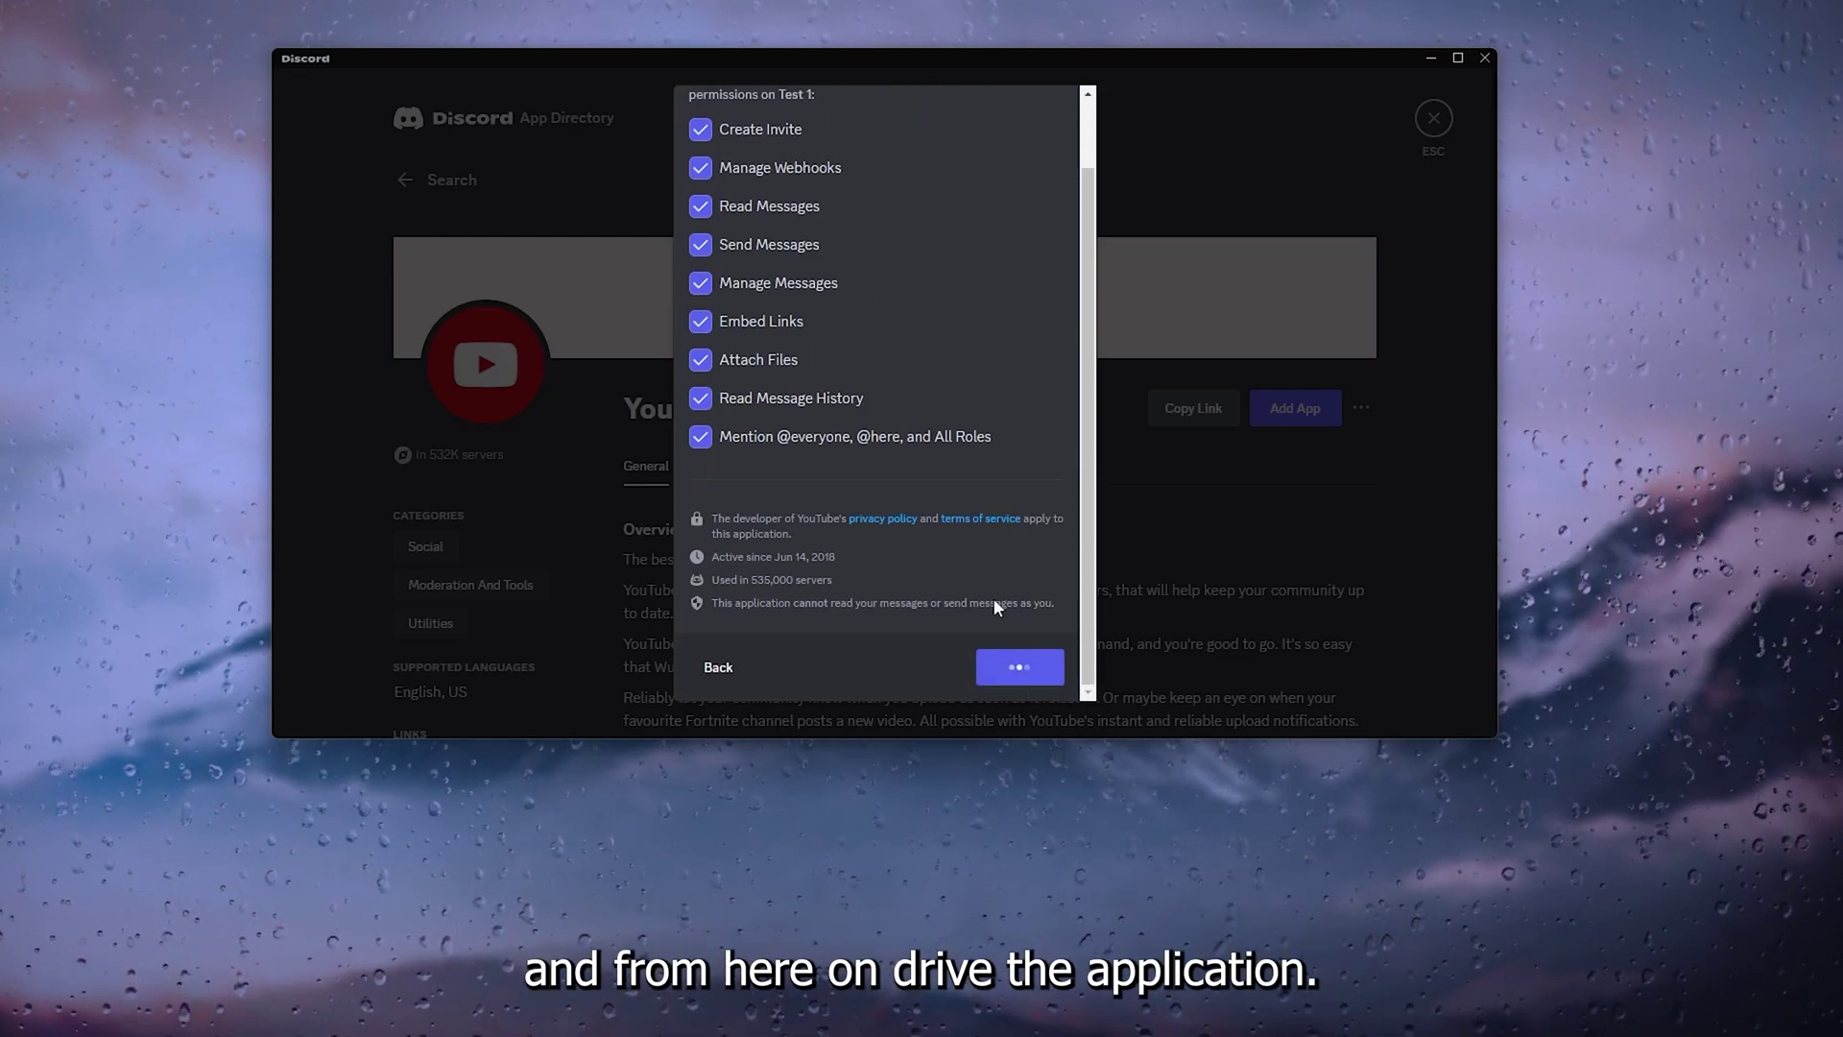
click(1019, 668)
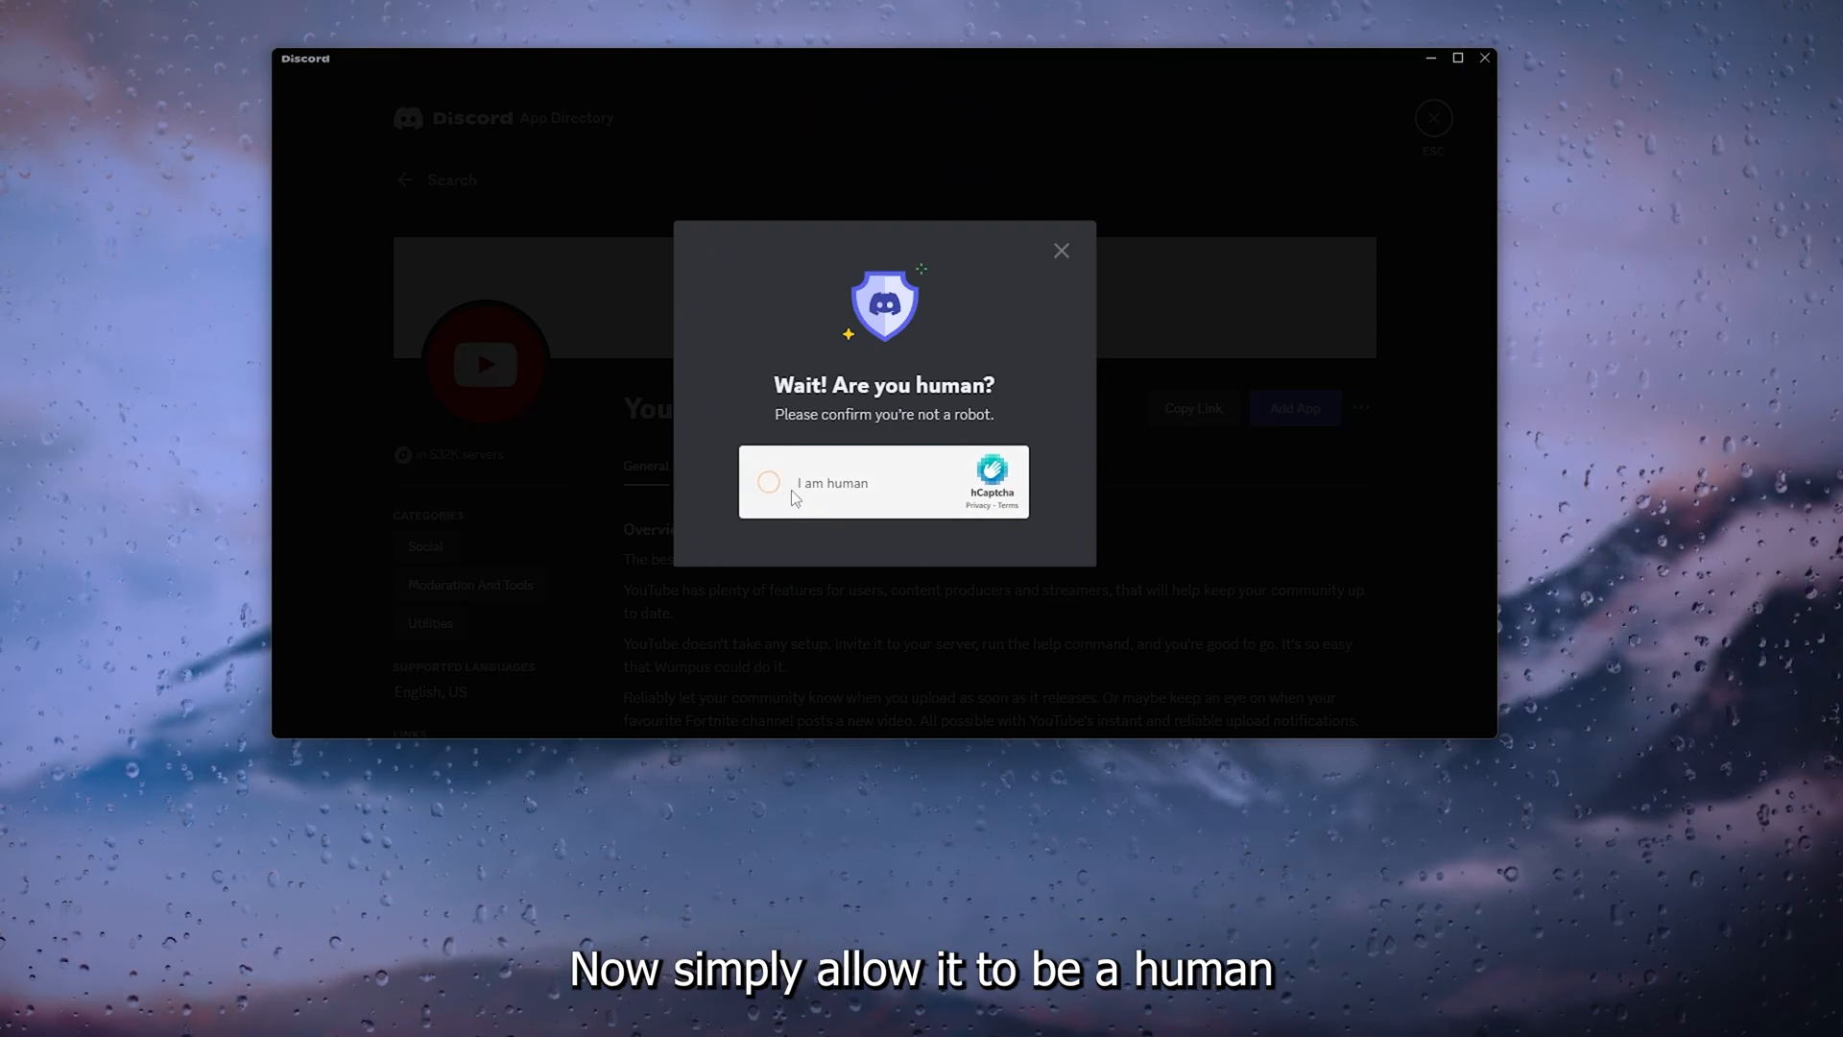
click(768, 482)
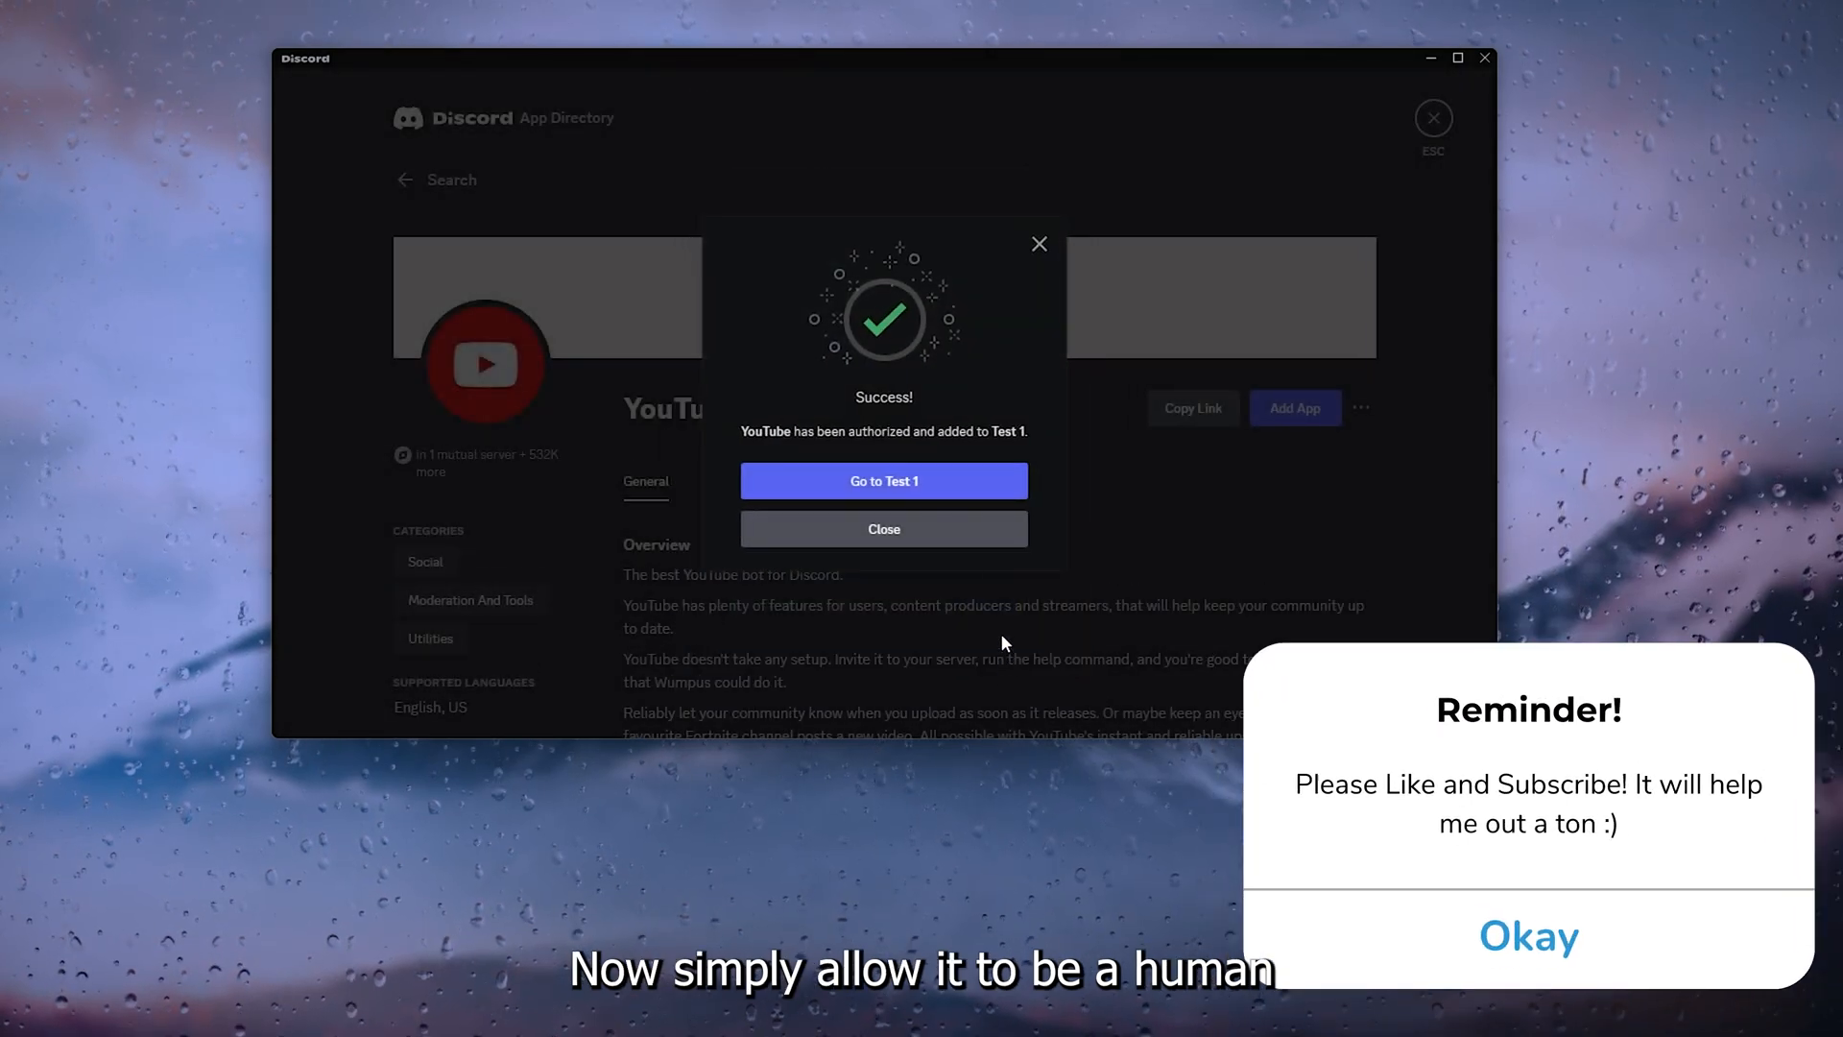
Return to Test 1's #general channel showing the YouTube bot's join message.
click(883, 480)
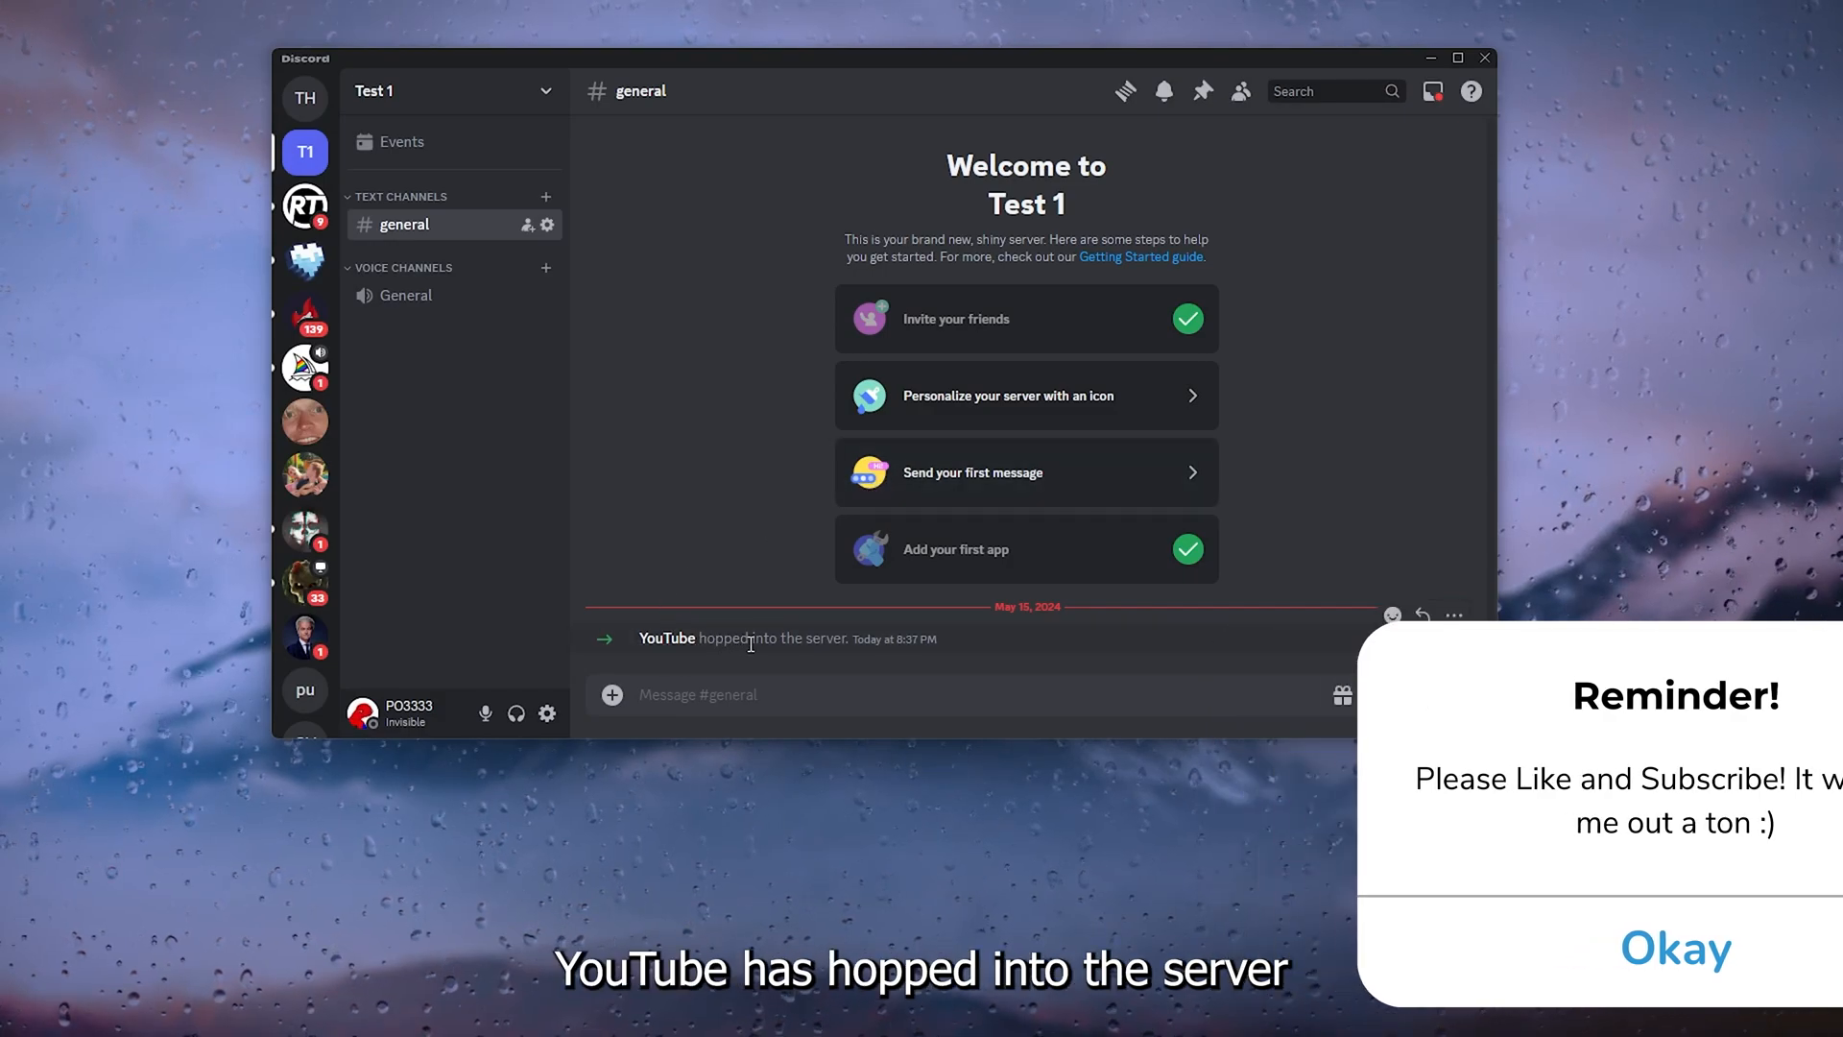
click(1681, 947)
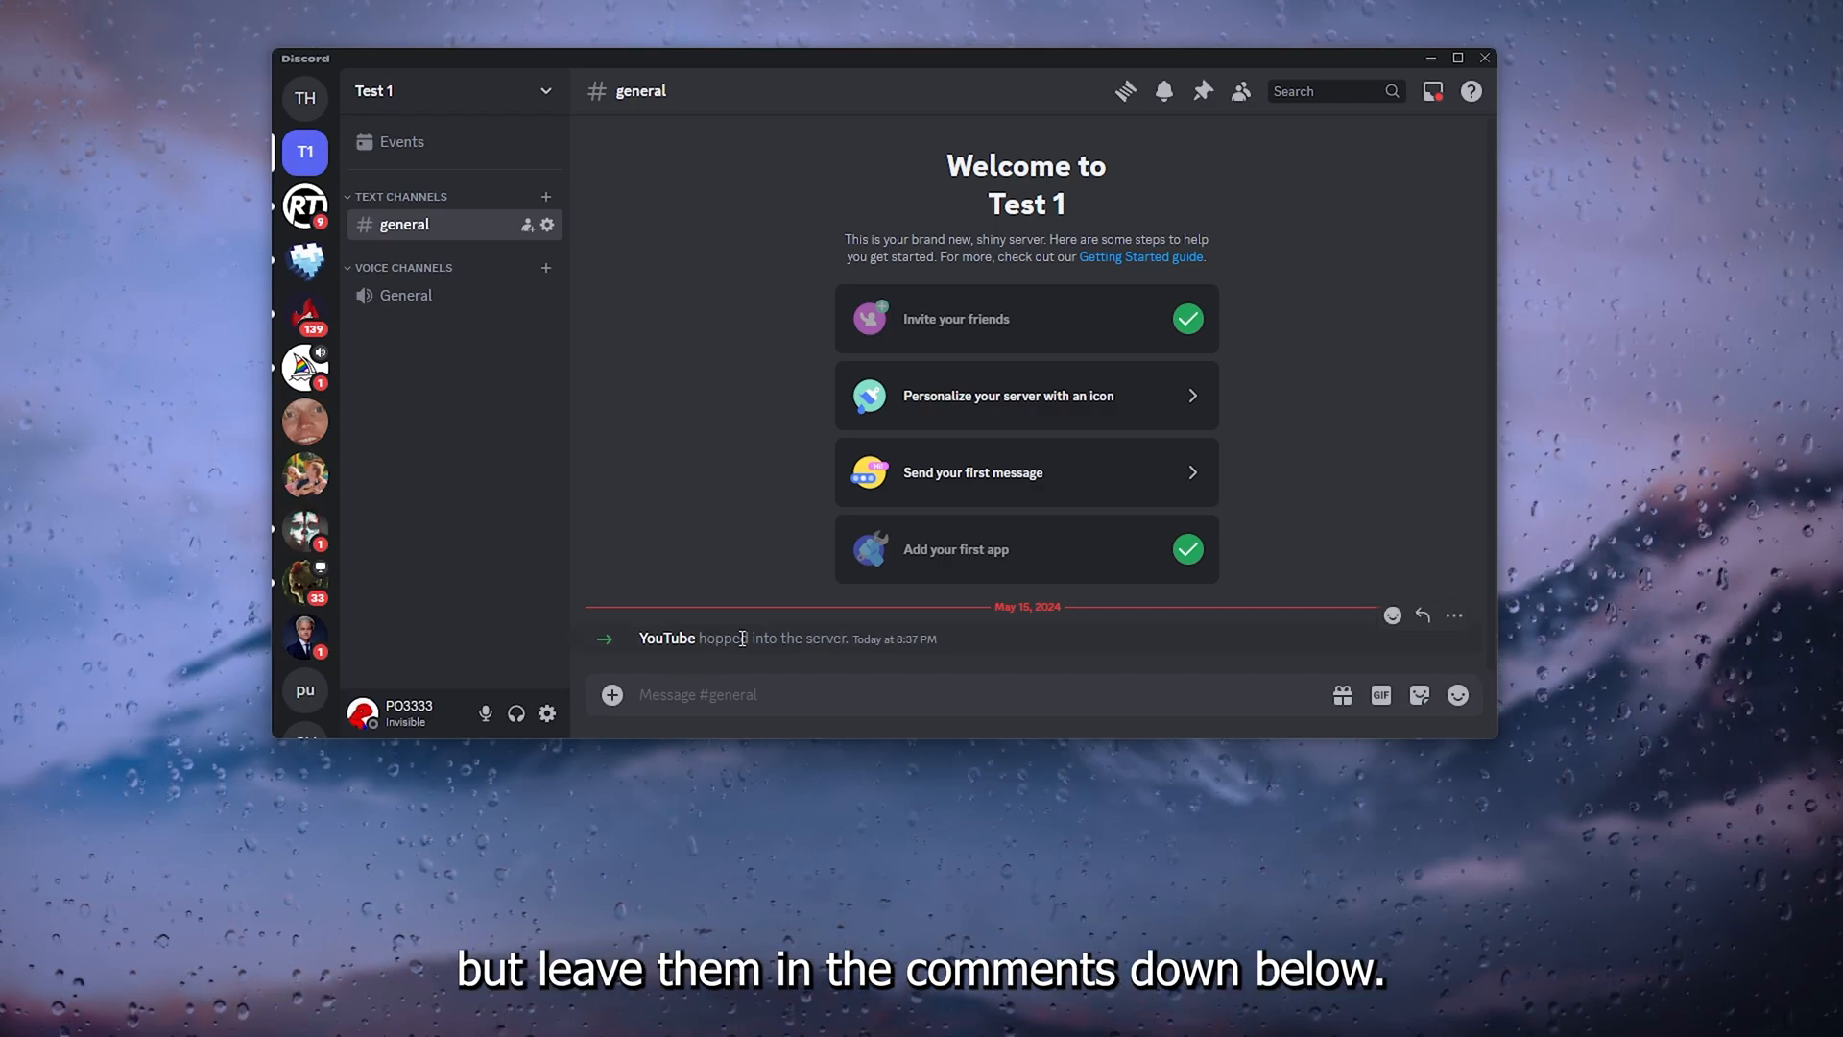
mouse_move(767, 422)
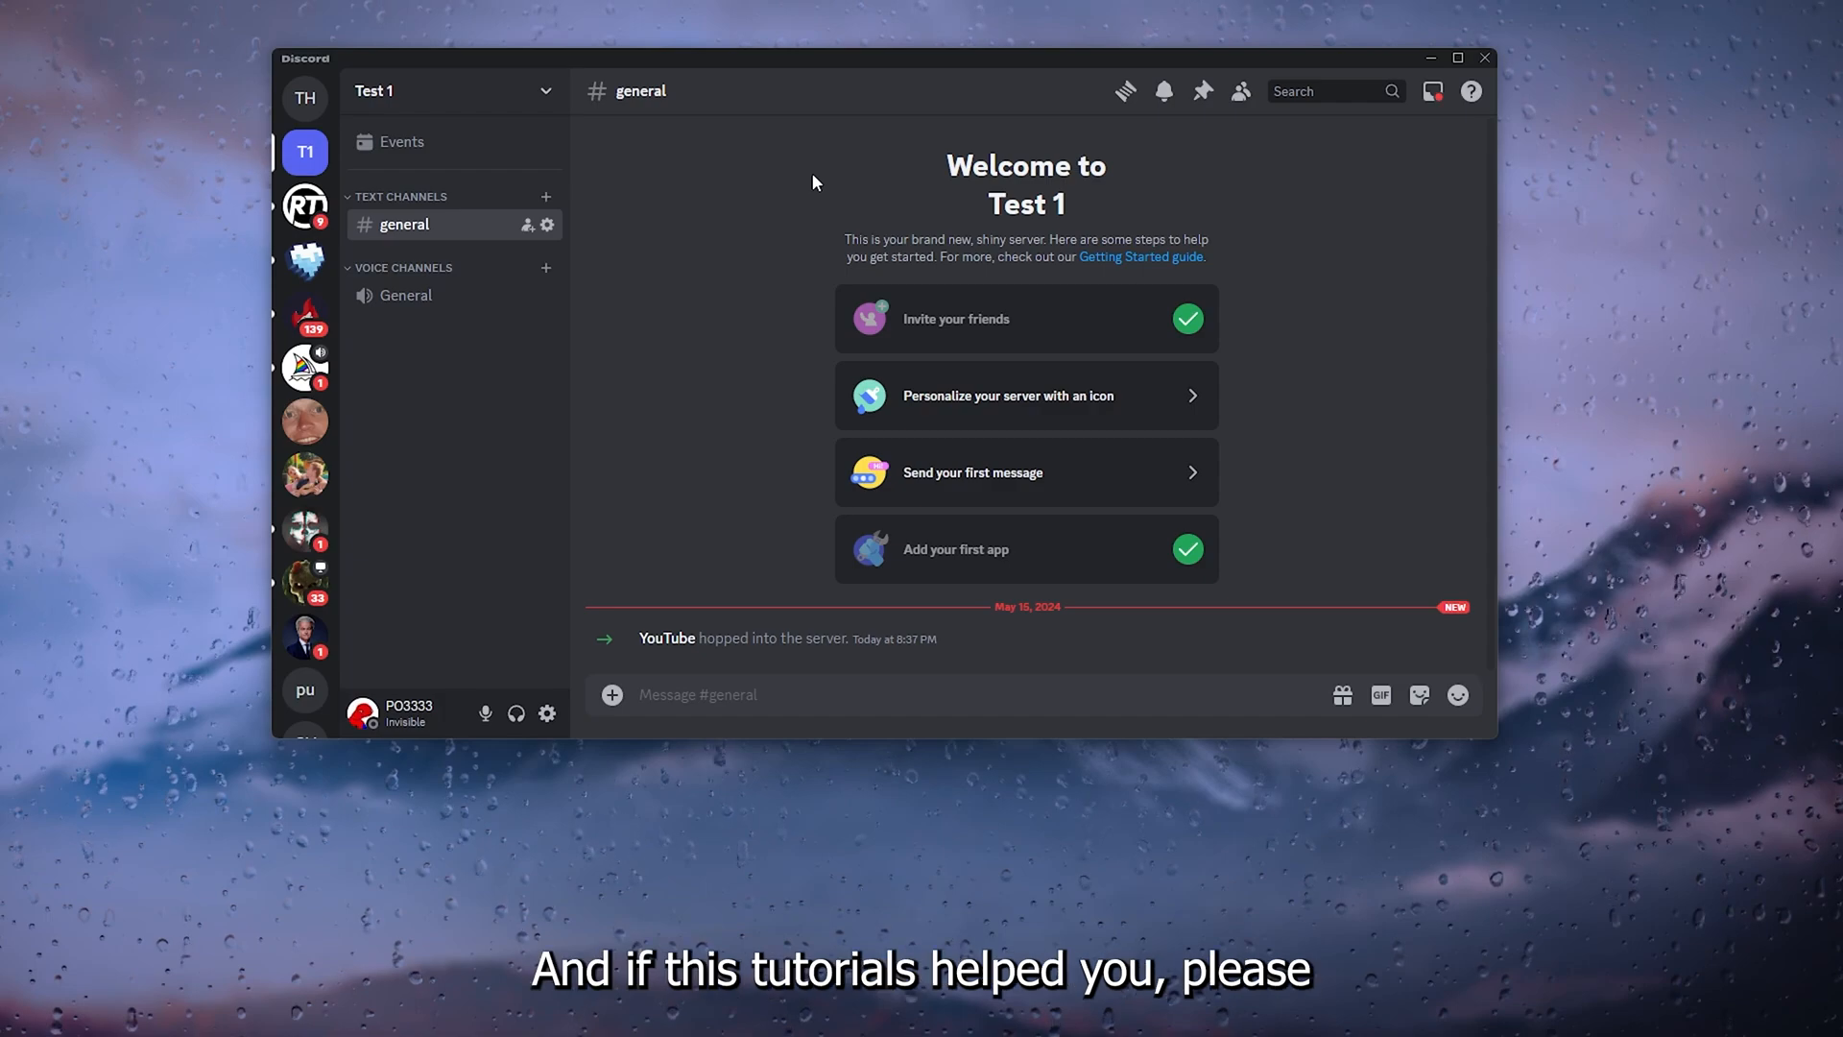
mouse_move(847, 169)
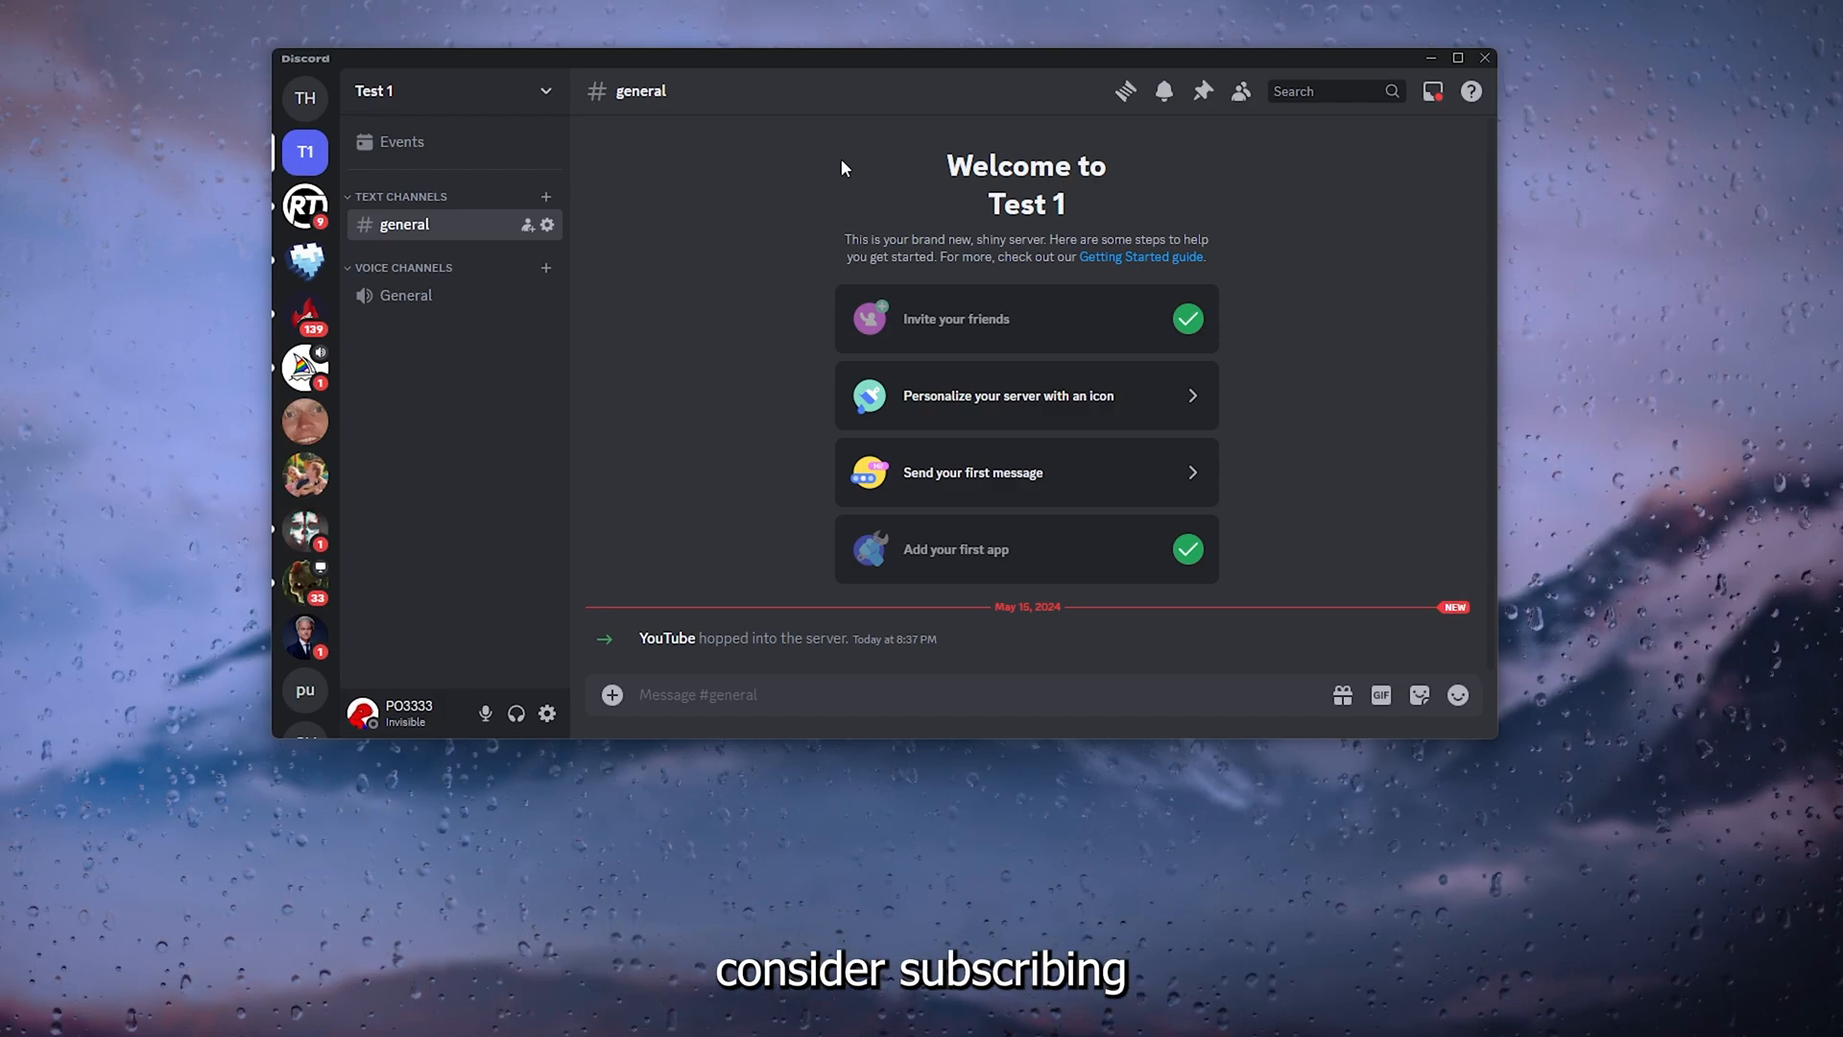